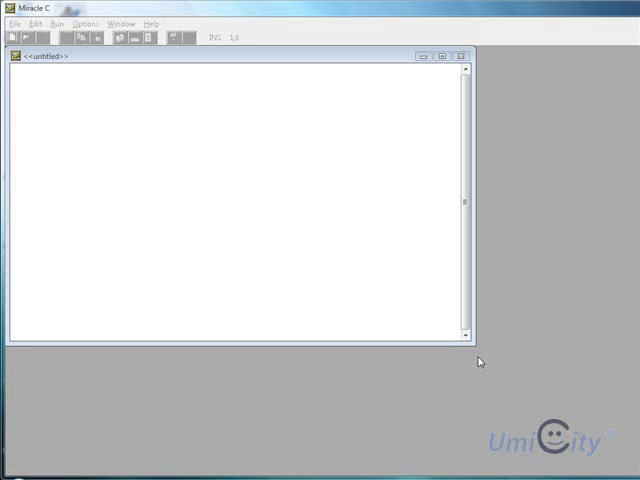
pyautogui.moveTo(182, 256)
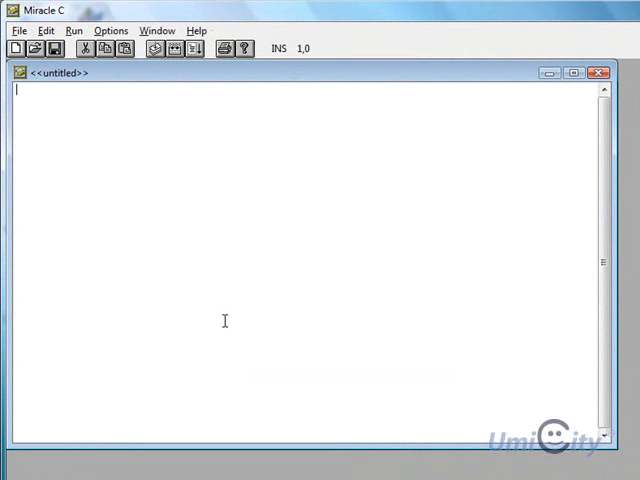
# - Include the stdio.h header at the top of the program
pyautogui.write('#includ')
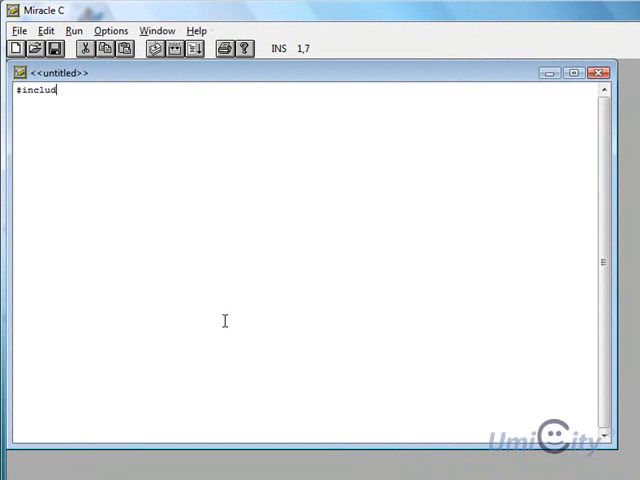
pyautogui.write('e')
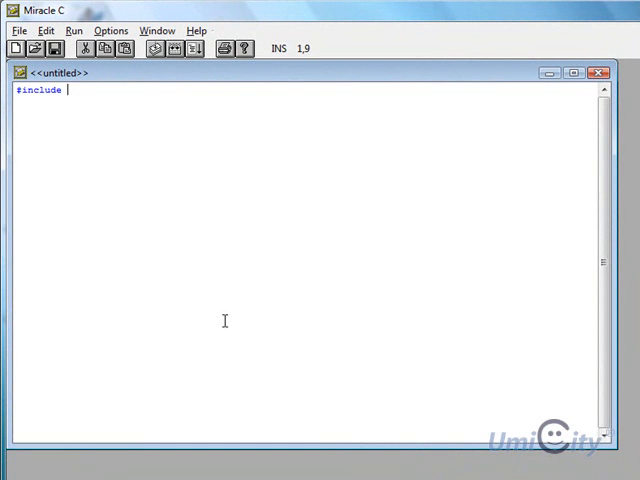
pyautogui.write('<')
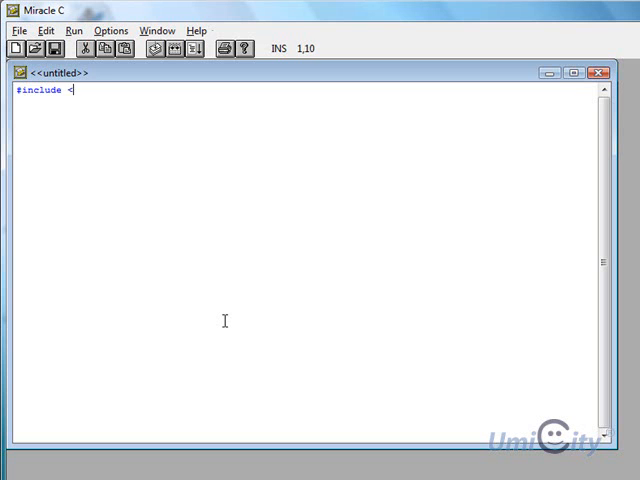
pyautogui.write('std')
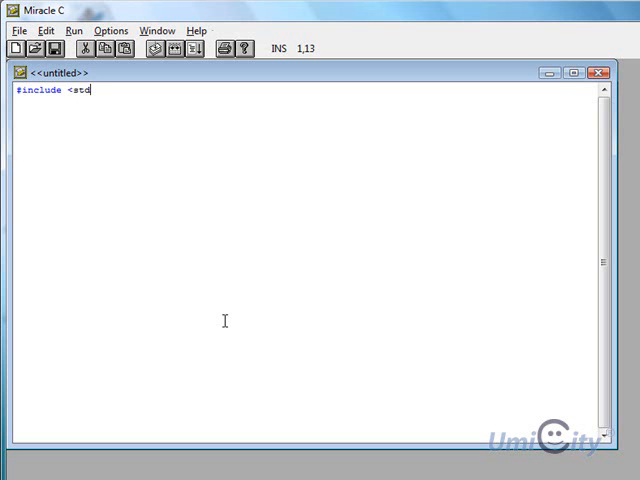
pyautogui.write('io.h>')
pyautogui.write('main (')
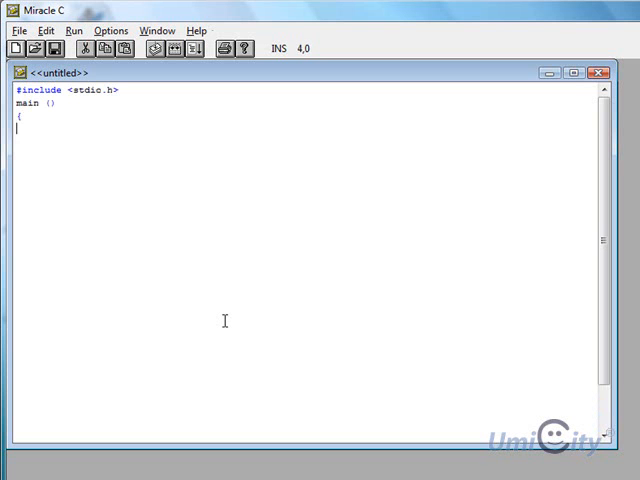
# - Declare char arr[5] initialised with 'm','i','k','e','\0' inside main
pyautogui.write("char arr[5] = { 'm', 'i','k','e'")
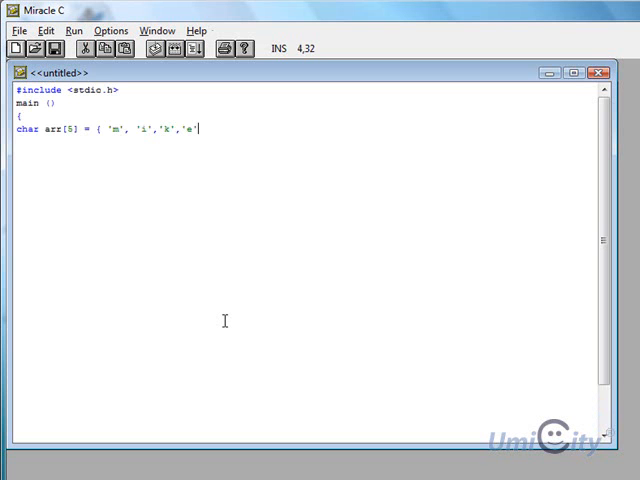
pyautogui.write(',')
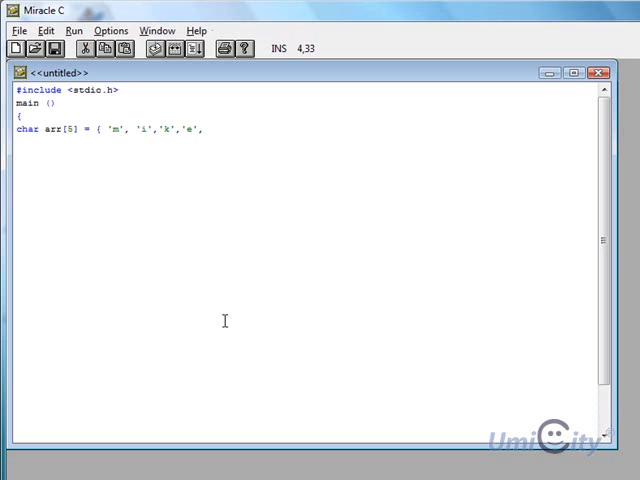
pyautogui.press('Backspace')
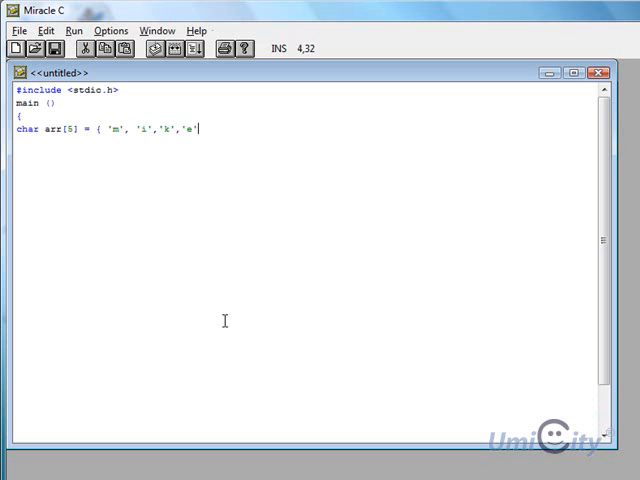
pyautogui.write(',')
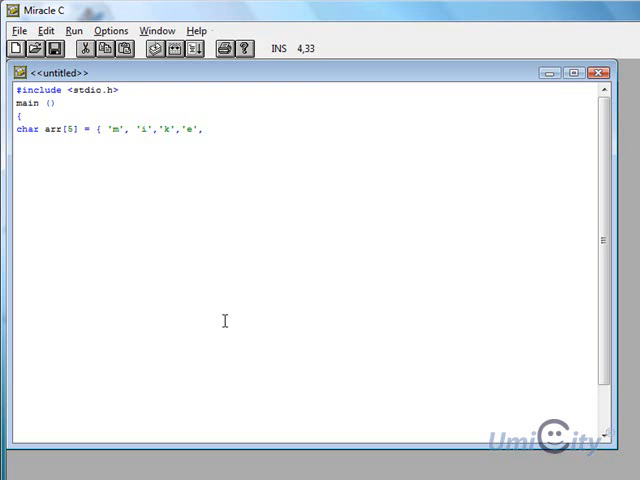
pyautogui.write("'")
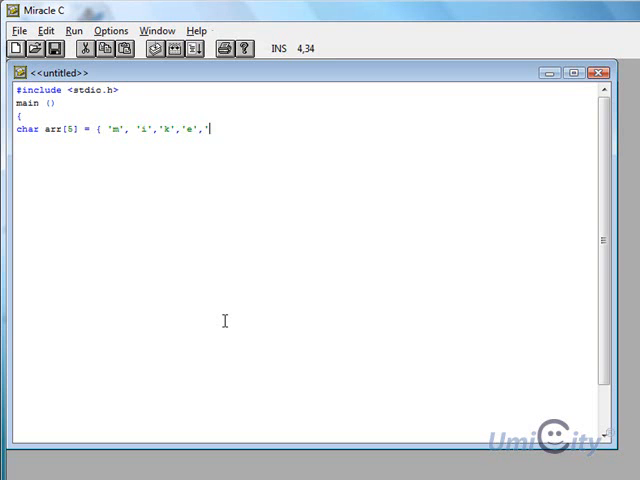
pyautogui.write('\\')
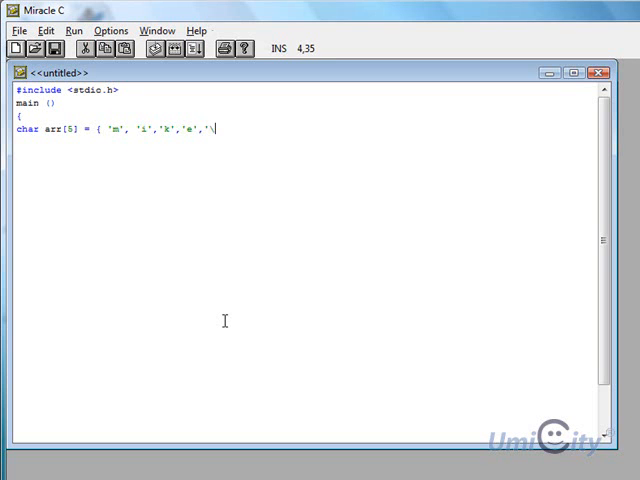
pyautogui.write("0'};")
pyautogui.write('printf("Then array contains he strinbg')
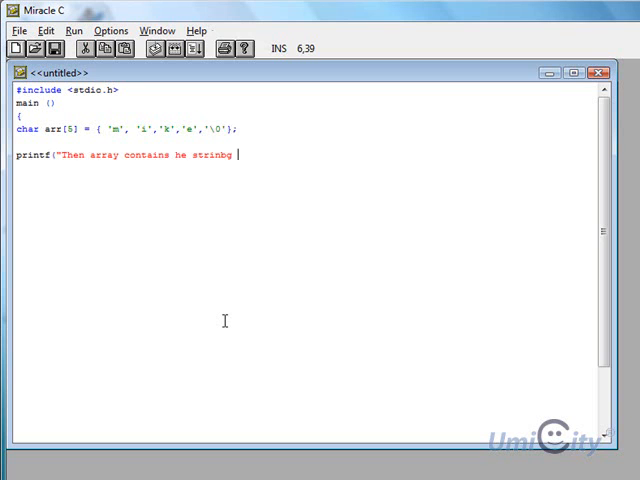
# - Finish the printf message text ending with string %s \n
pyautogui.press('Backspace')
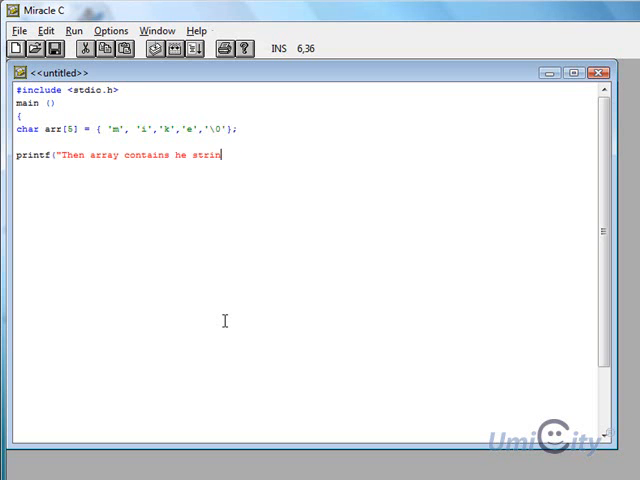
pyautogui.write('g')
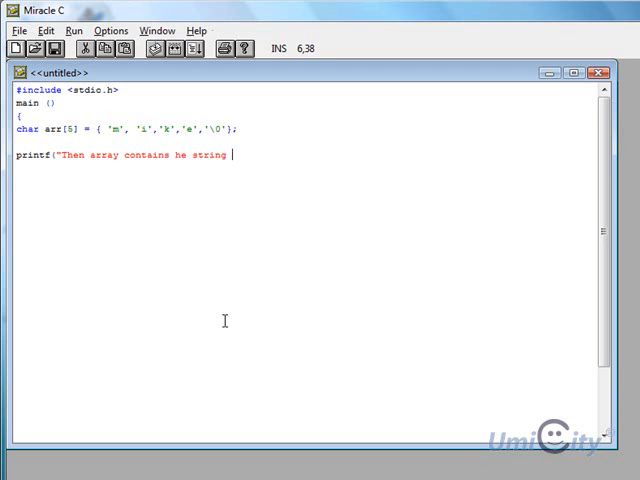
pyautogui.write('%s')
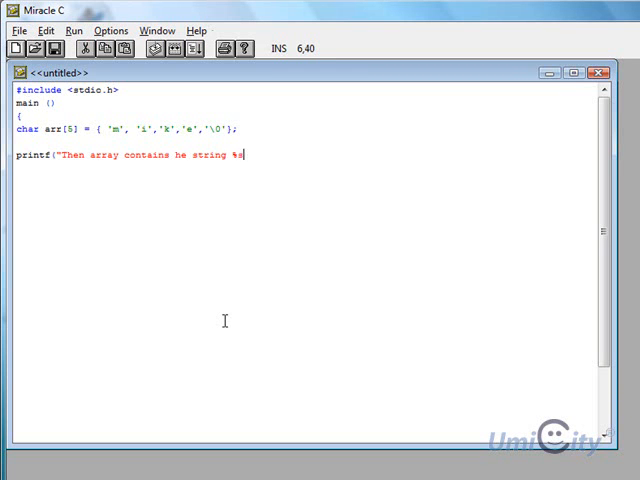
pyautogui.write('\\n')
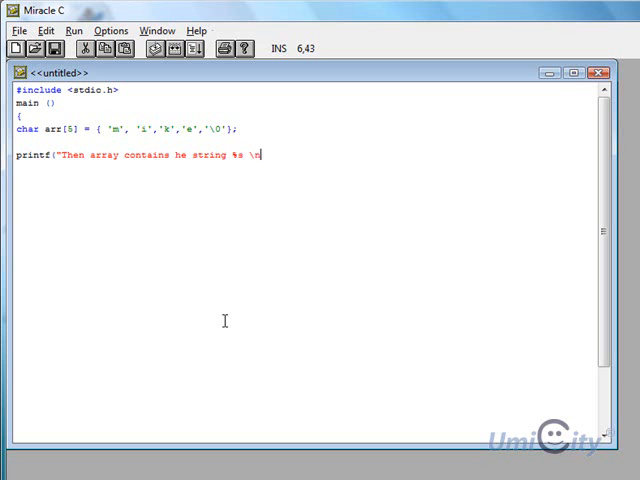
pyautogui.write('n')
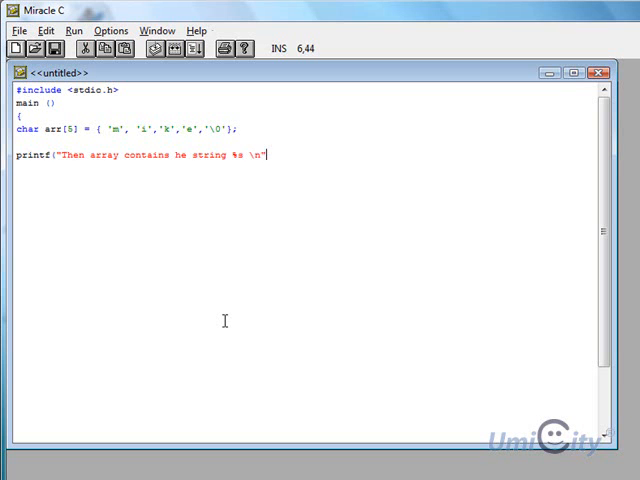
# - Pass arr as the printf argument and close the statement with );
pyautogui.write(',')
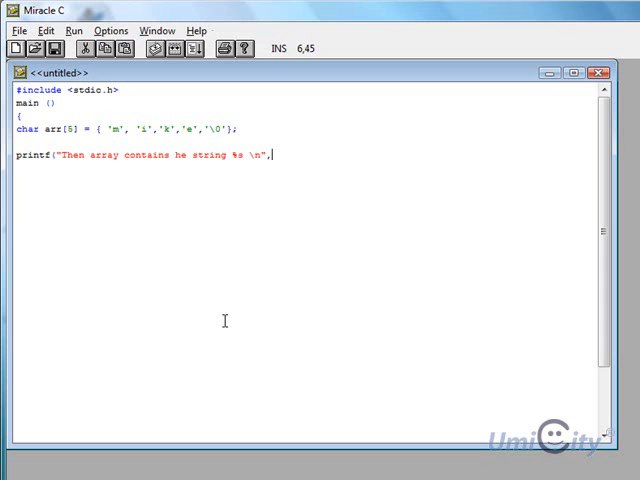
pyautogui.write('a')
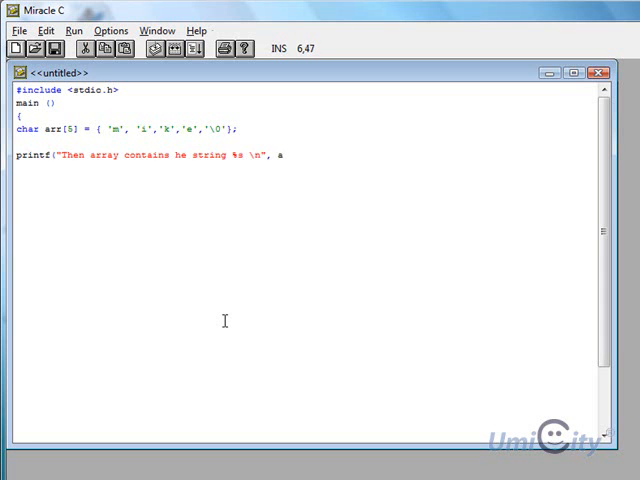
pyautogui.write('rr')
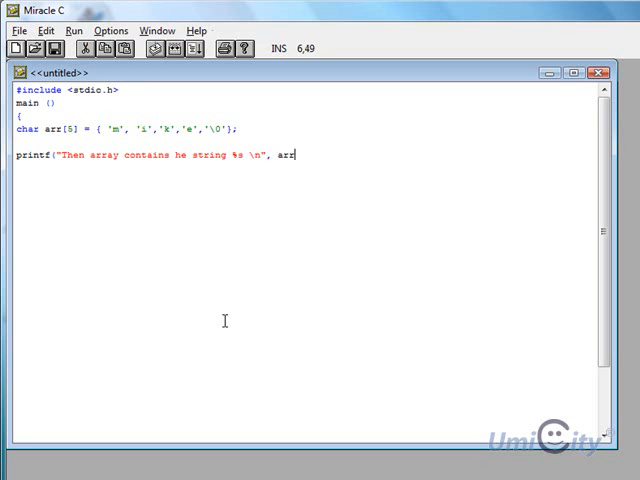
pyautogui.write(')')
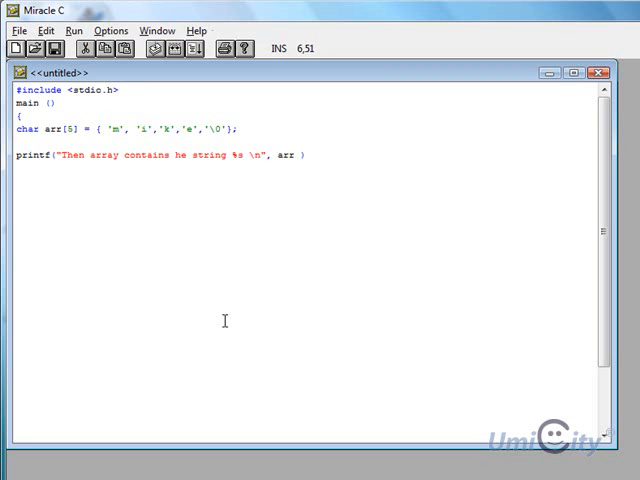
pyautogui.write(';')
pyautogui.click(306, 180)
pyautogui.write('pri')
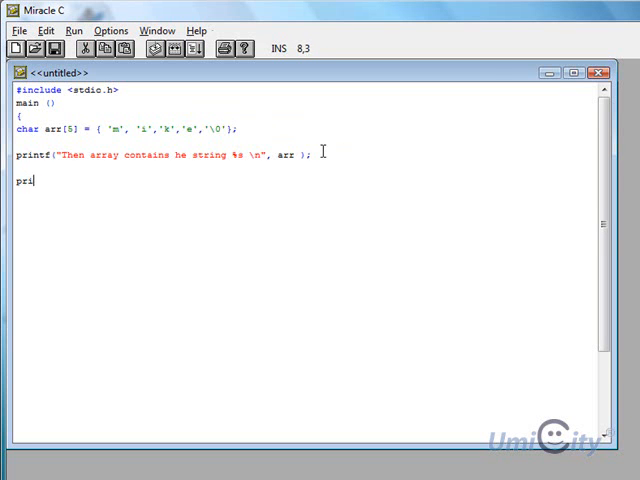
# - Write a second printf message reporting the %c in the second element of the string
pyautogui.write('ntf')
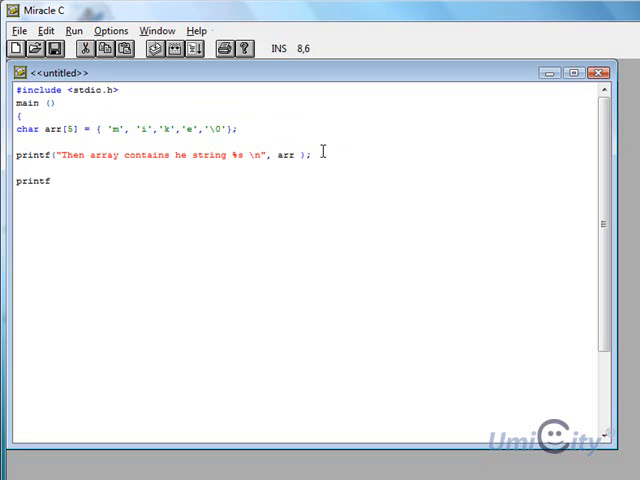
pyautogui.write('("')
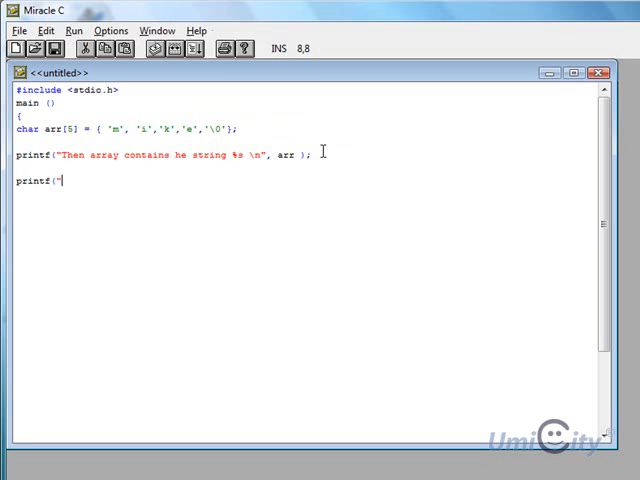
pyautogui.write('then')
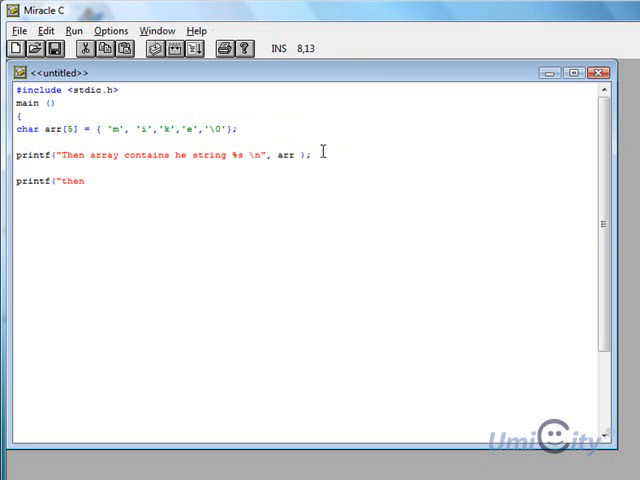
pyautogui.write('array')
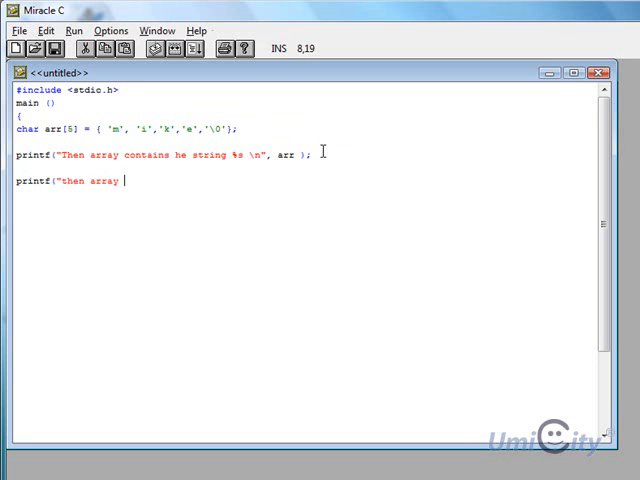
pyautogui.write('conta')
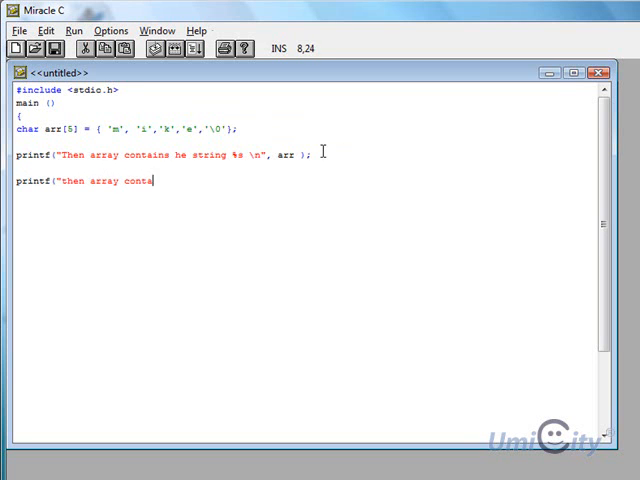
pyautogui.write('ins the %c in the second element of the st')
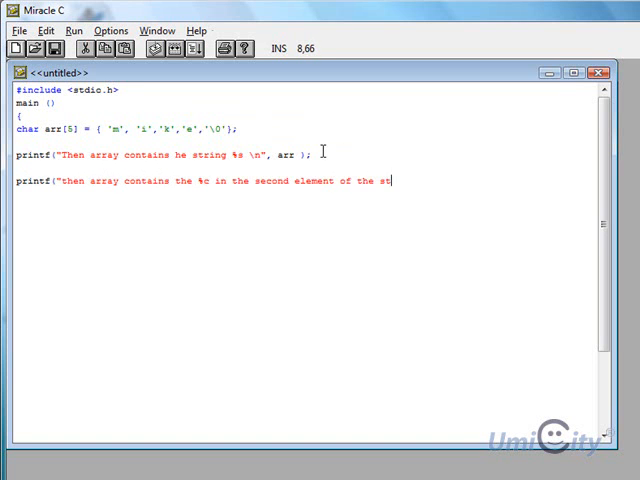
pyautogui.write('r')
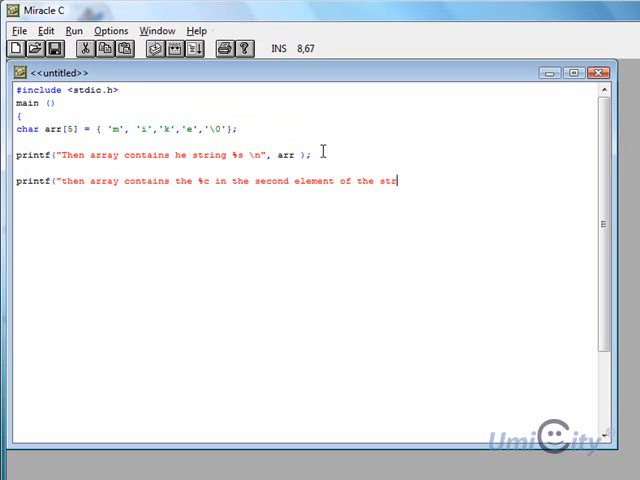
pyautogui.write('ing')
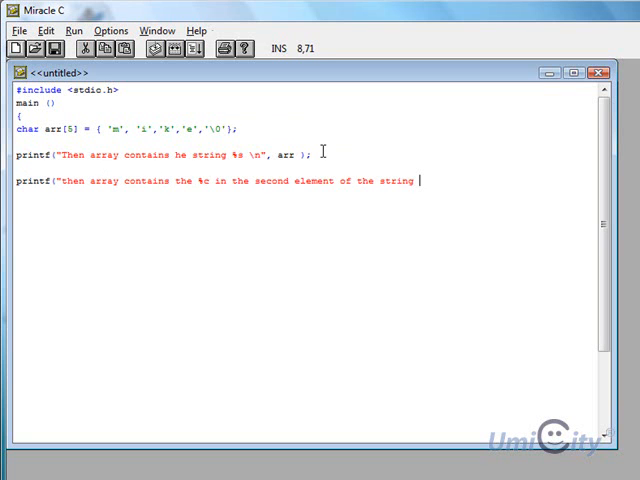
pyautogui.write('\\')
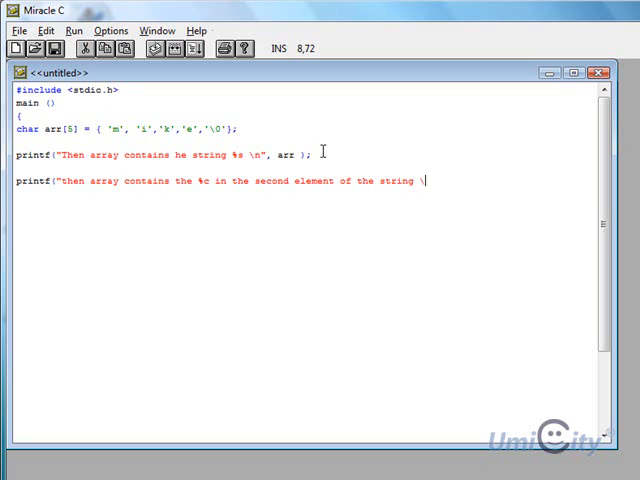
pyautogui.write('n"')
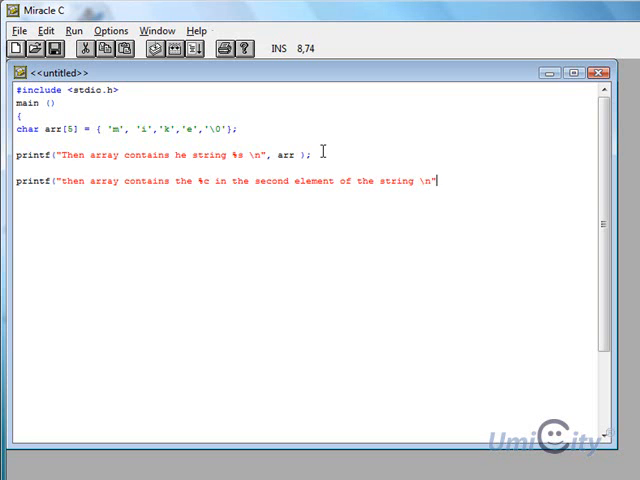
# - Pass arr[1] as the printf argument and move below the code to close main
pyautogui.write('", "')
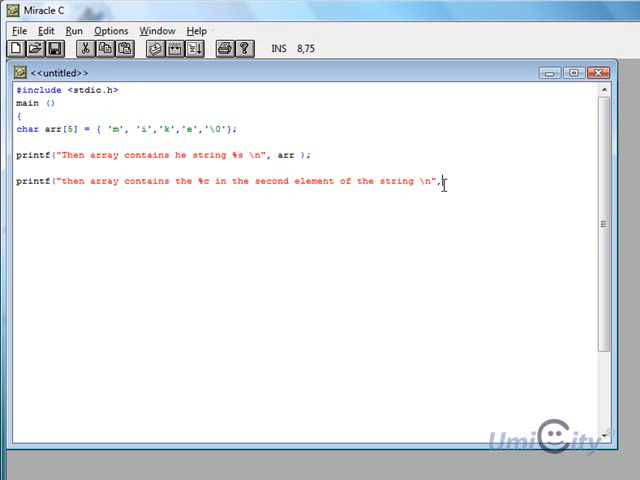
pyautogui.write('arr')
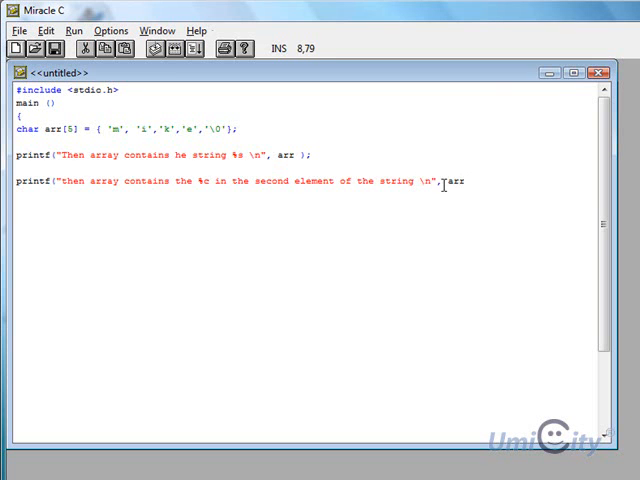
pyautogui.write('[1]')
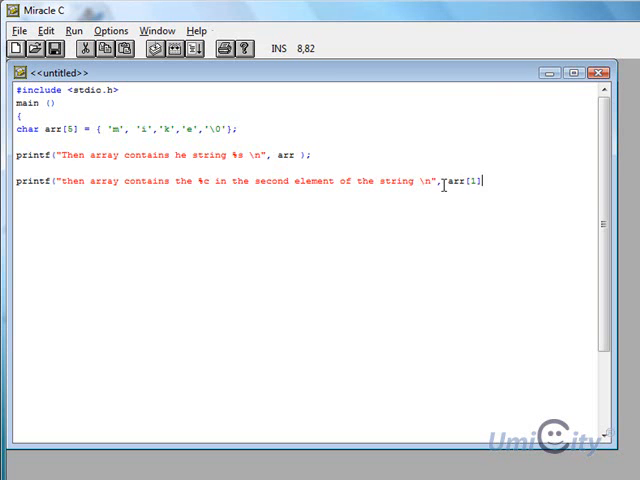
pyautogui.click(112, 128)
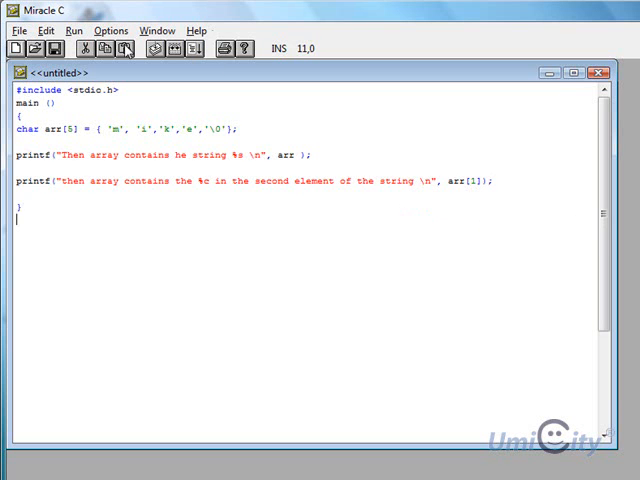
# - Save the source as mike.c in the Cexamples folder via Save As
pyautogui.click(18, 30)
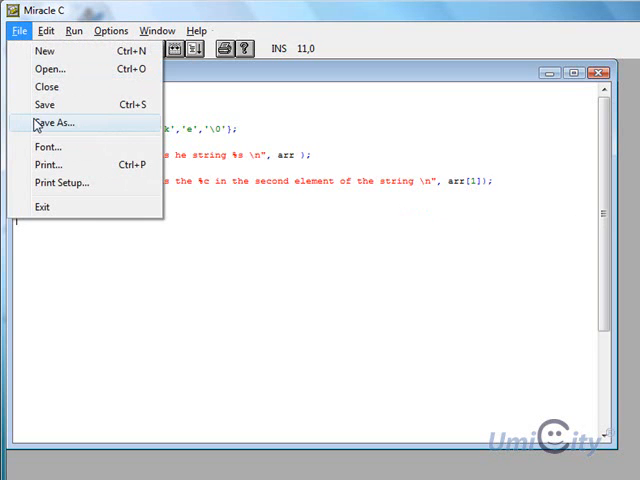
pyautogui.click(56, 122)
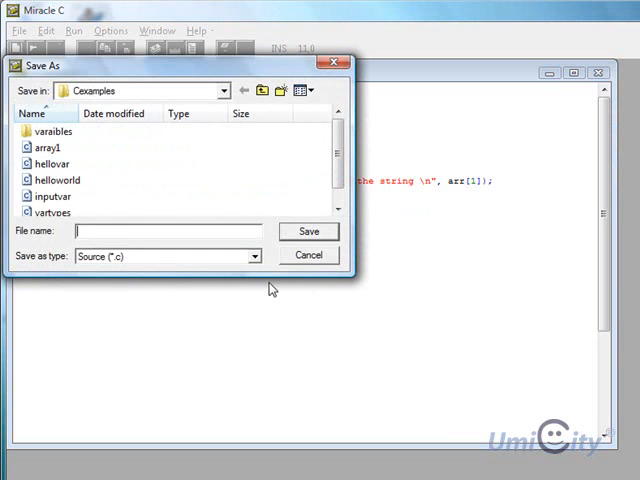
pyautogui.write('mike')
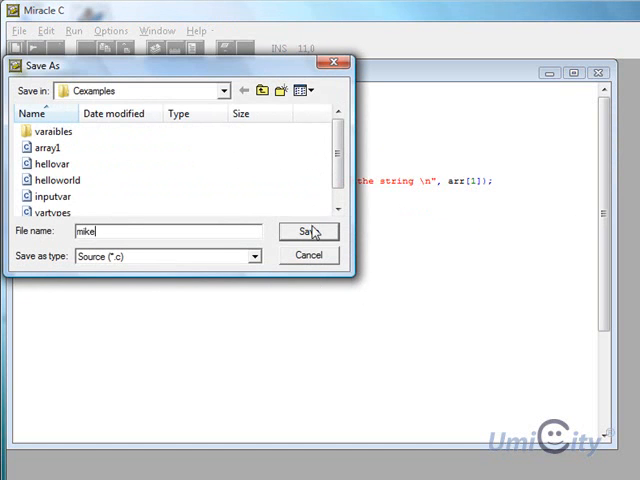
pyautogui.click(308, 232)
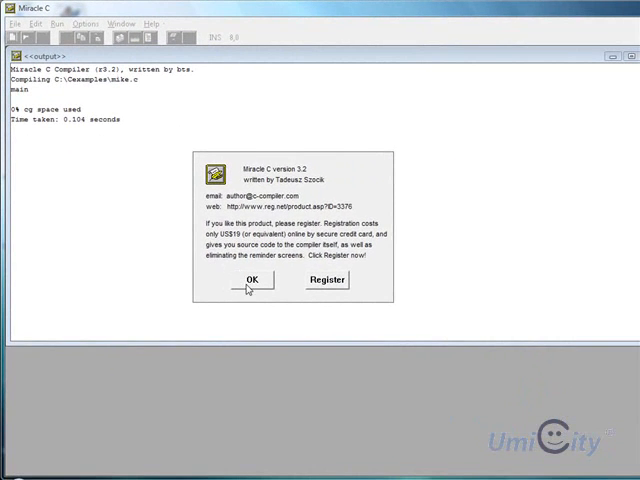
# - Dismiss the registration reminder and build mike.c into mike.exe
pyautogui.click(252, 280)
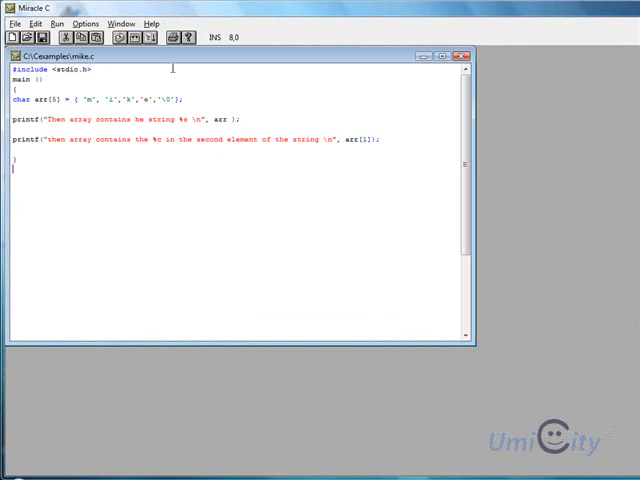
pyautogui.click(60, 24)
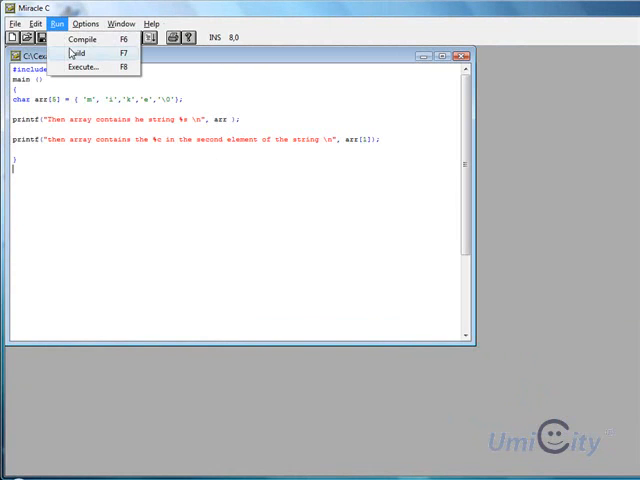
pyautogui.click(76, 52)
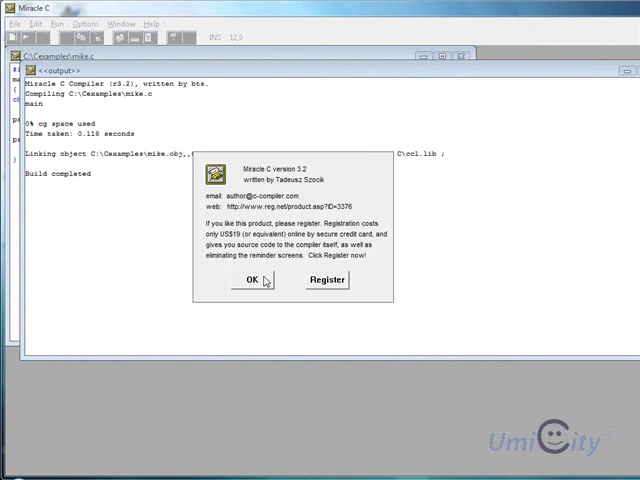
pyautogui.click(250, 280)
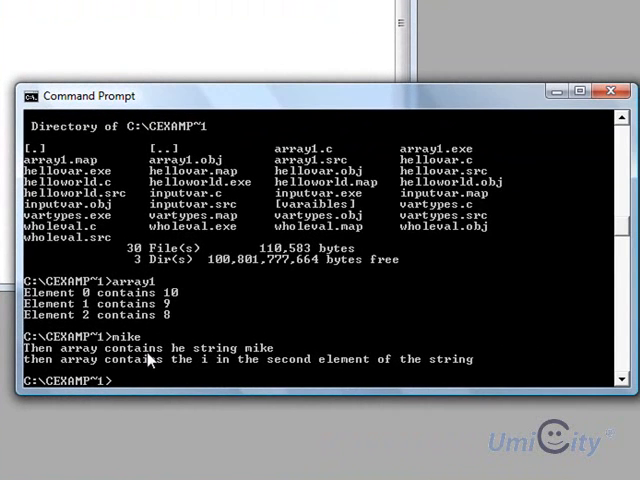
pyautogui.moveTo(176, 356)
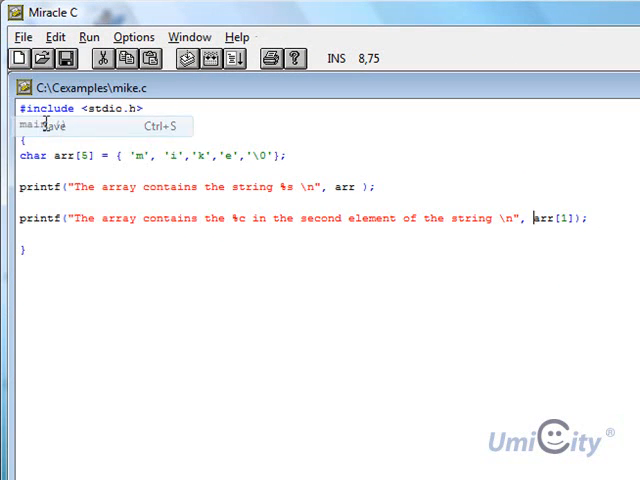
# - Rebuild the corrected mike.c and dismiss the registration reminder
pyautogui.click(88, 36)
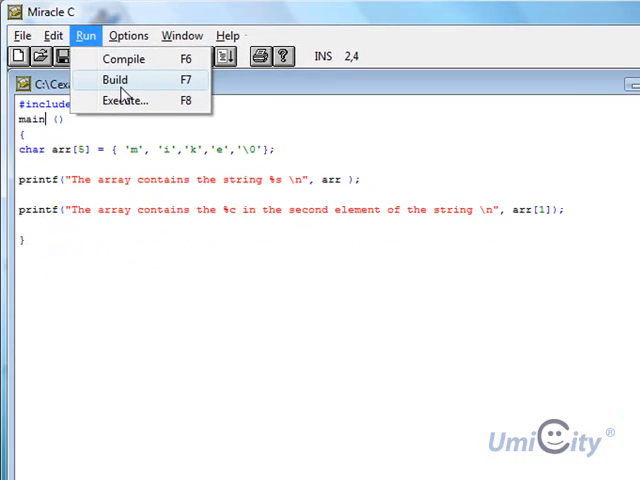
pyautogui.click(116, 80)
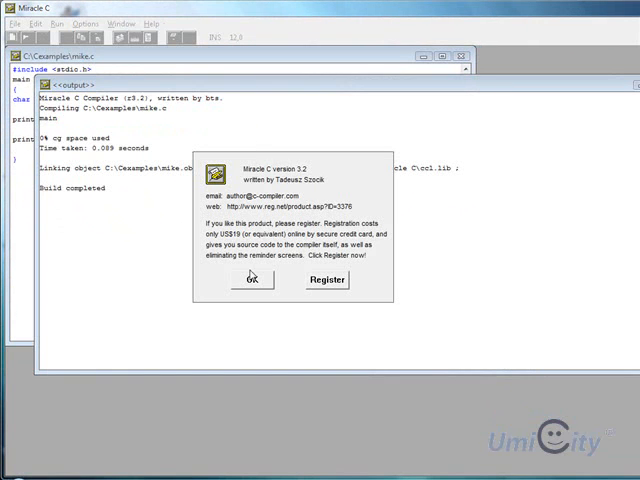
pyautogui.click(252, 280)
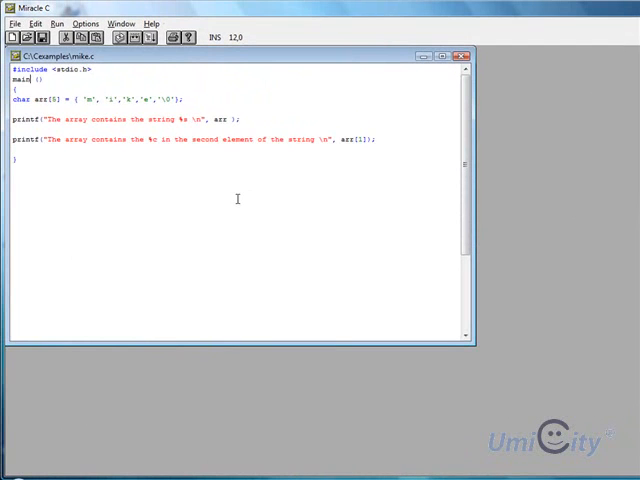
# - Clear all code from mike.c and maximize its editing window
pyautogui.press('ctrl+a')
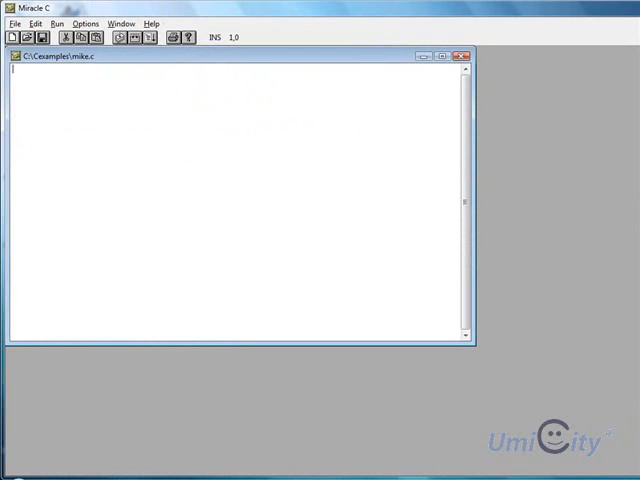
pyautogui.click(448, 56)
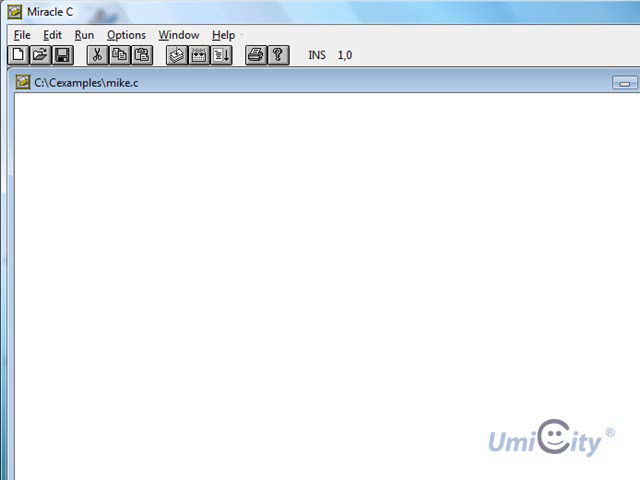
# - Include stdio.h and start main() in the emptied mike.c
pyautogui.write('#')
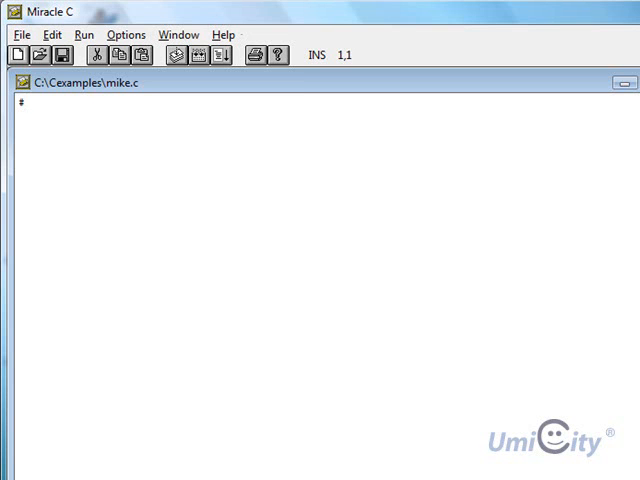
pyautogui.write('include')
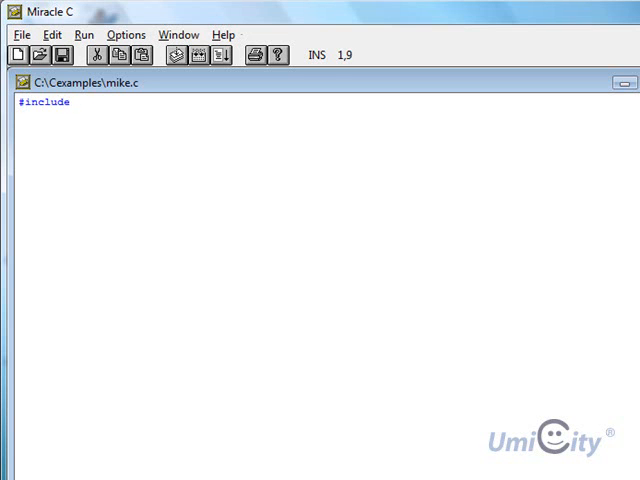
pyautogui.write('<stdio')
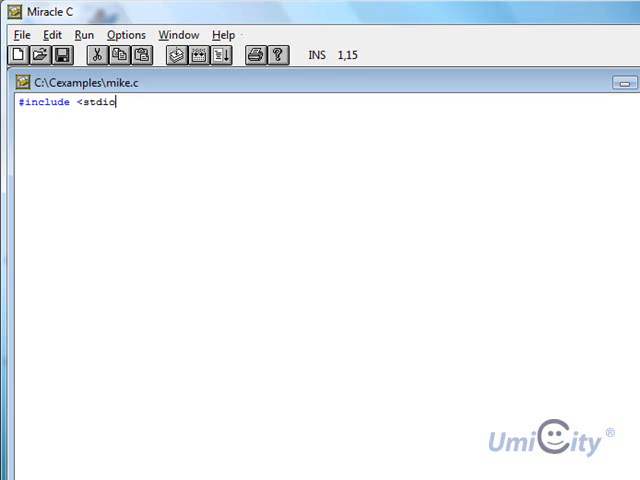
pyautogui.write('.h>')
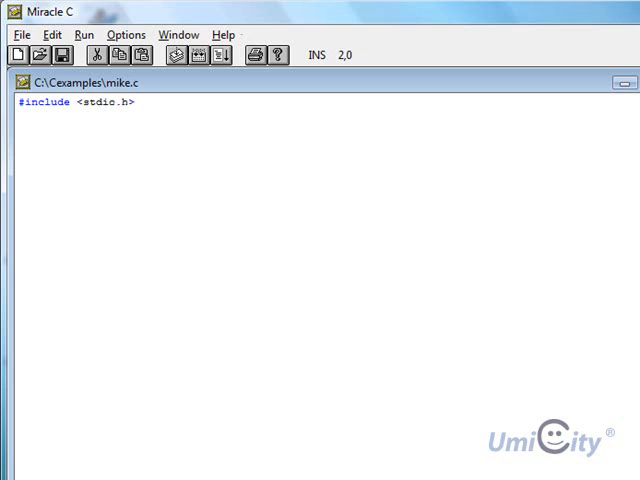
pyautogui.write('main(')
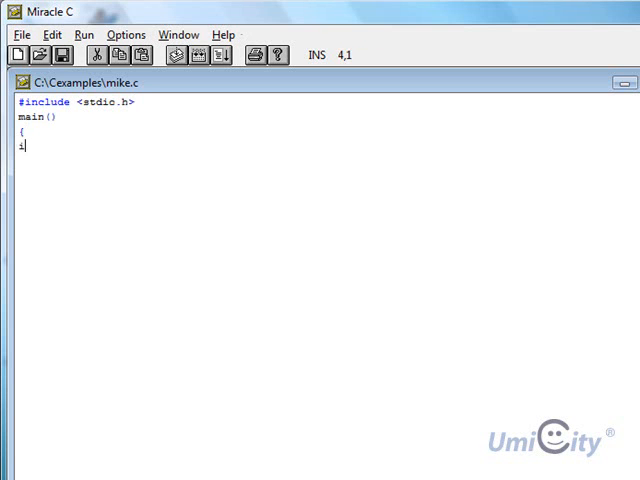
# - Declare int arr[3][3] and open its initializer braces
pyautogui.write('nt arr')
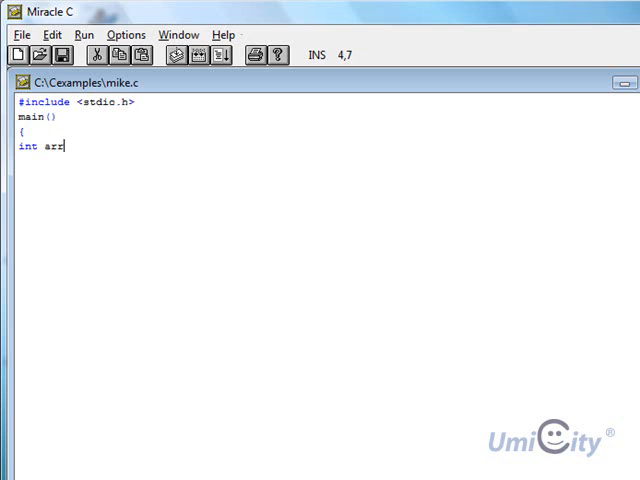
pyautogui.write('[')
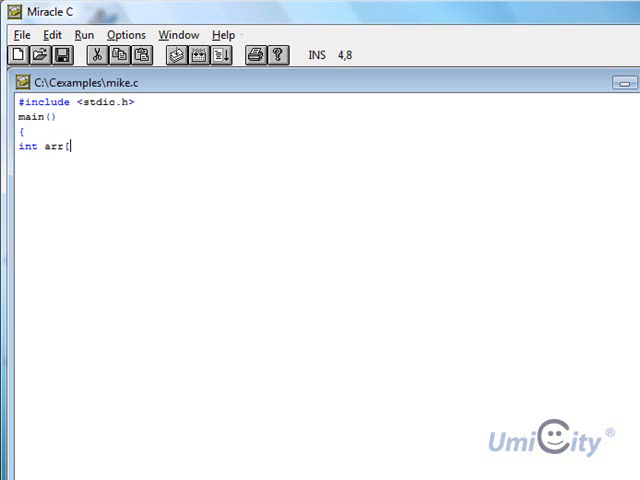
pyautogui.write('3')
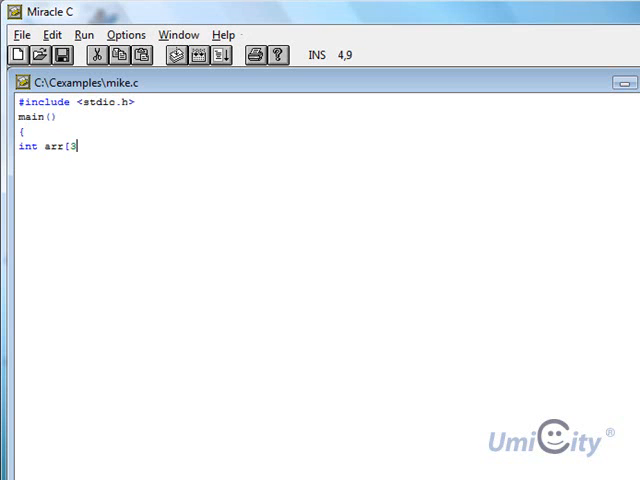
pyautogui.write(']')
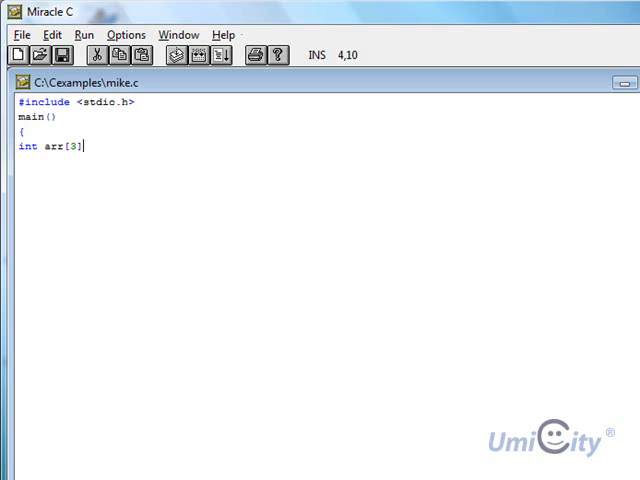
pyautogui.write('[3')
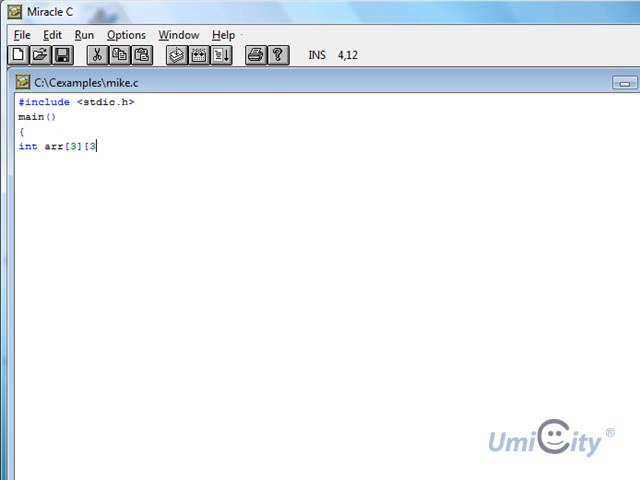
pyautogui.write(']')
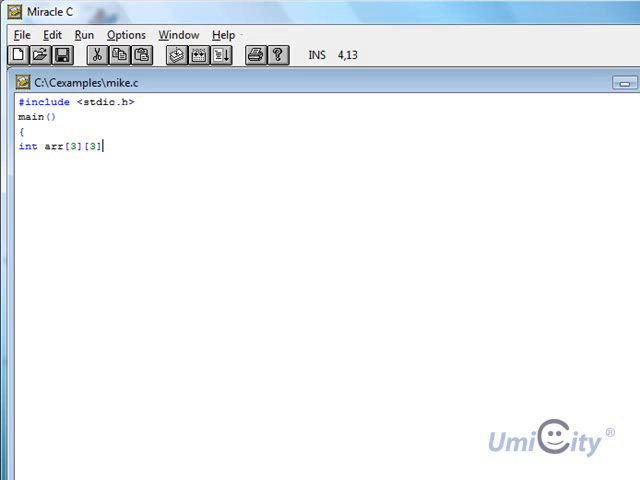
pyautogui.write('= { {')
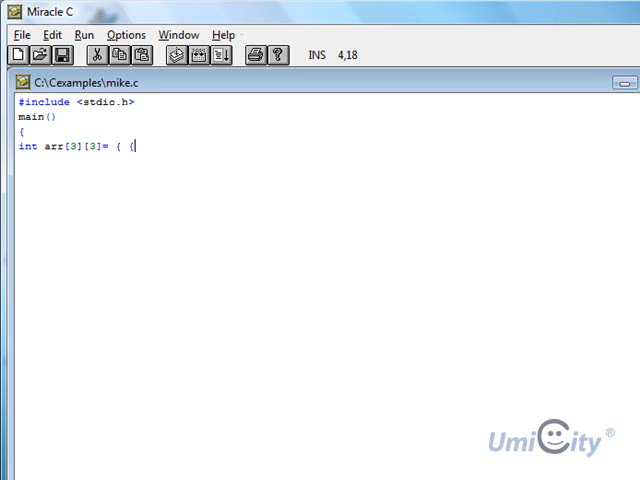
# - Initialise arr with the rows {'A', 'B', 'C'} and {1,2,3}
pyautogui.write("'")
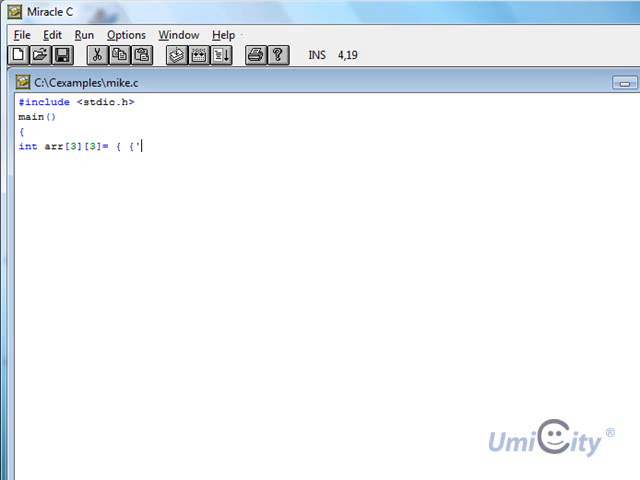
pyautogui.write("A'")
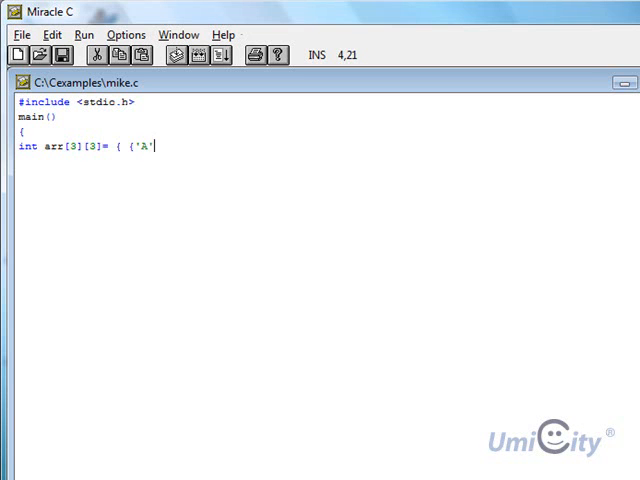
pyautogui.write(", 'B")
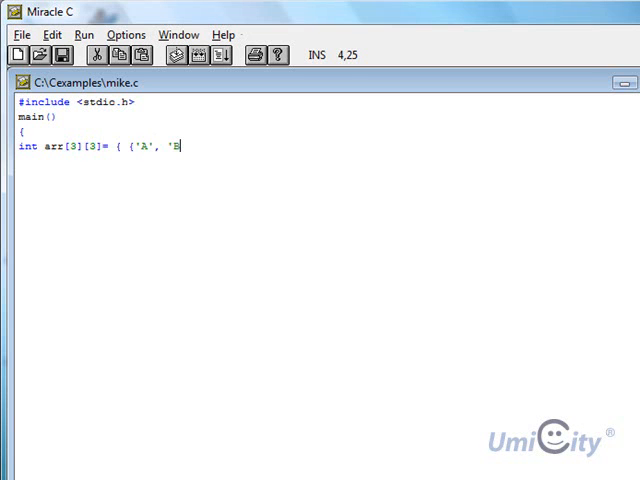
pyautogui.write("', 'C'")
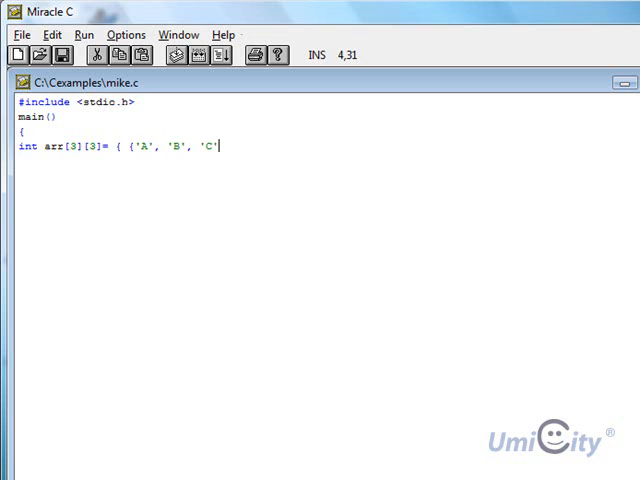
pyautogui.write('}')
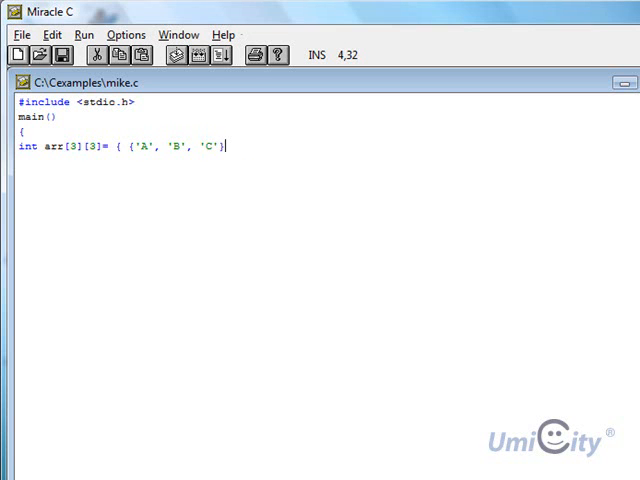
pyautogui.write(',')
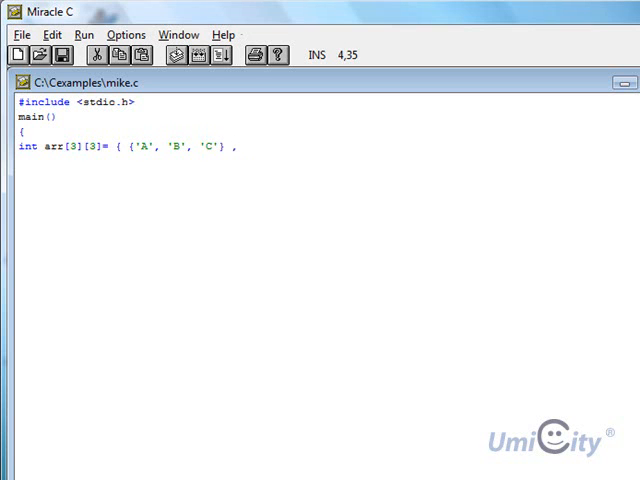
pyautogui.write('{')
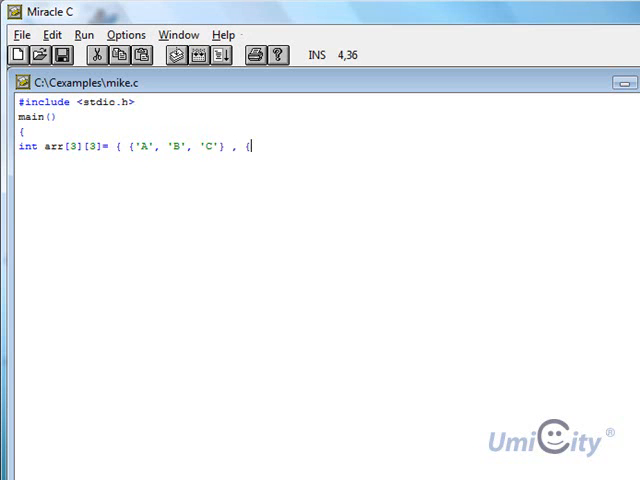
pyautogui.write('1,')
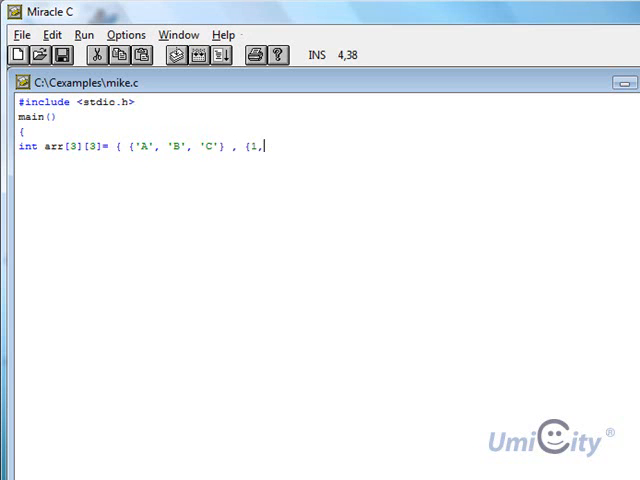
pyautogui.write('2,3')
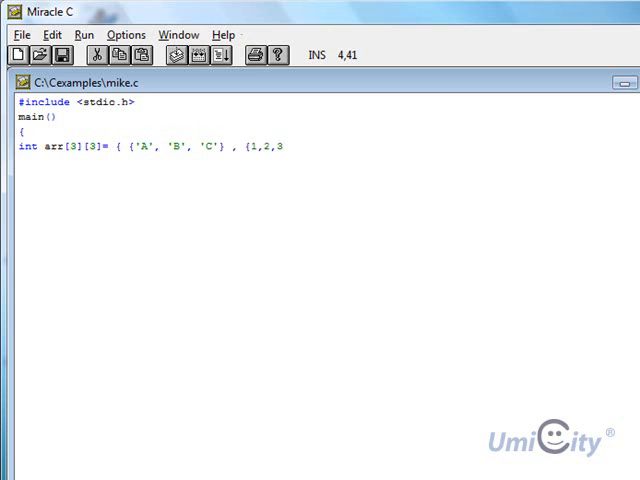
pyautogui.write('} }')
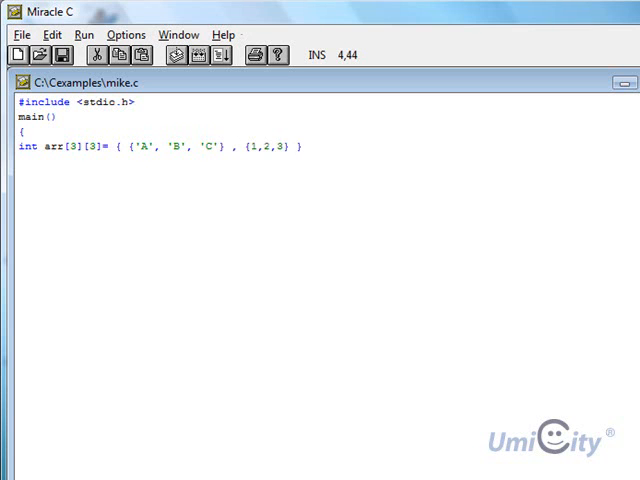
pyautogui.write(';')
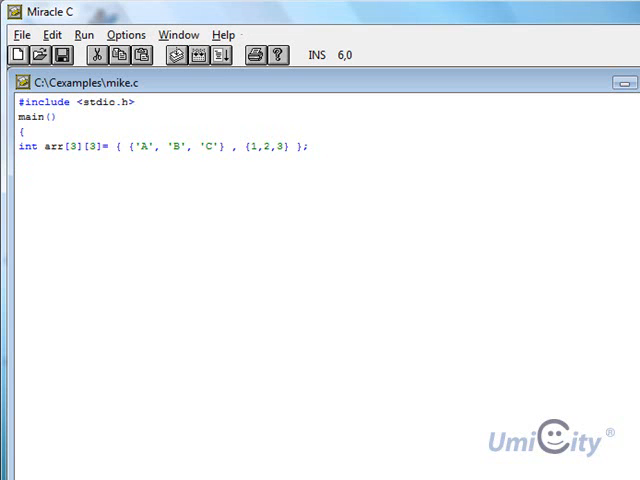
# - Start the printf("array line for arr[0][0] and remove an extra duplicated print line
pyautogui.write('print')
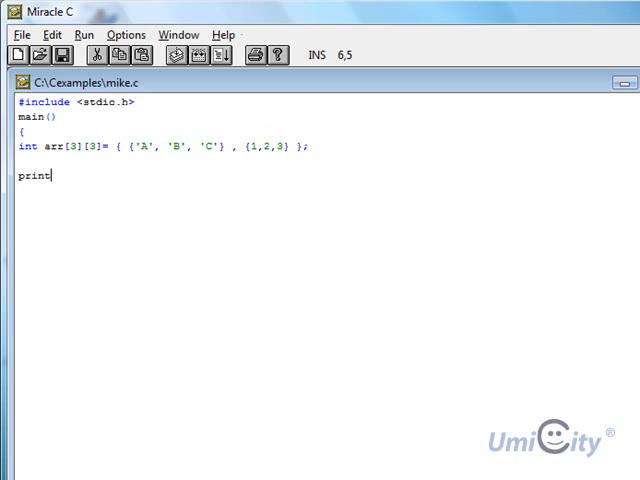
pyautogui.write('f(')
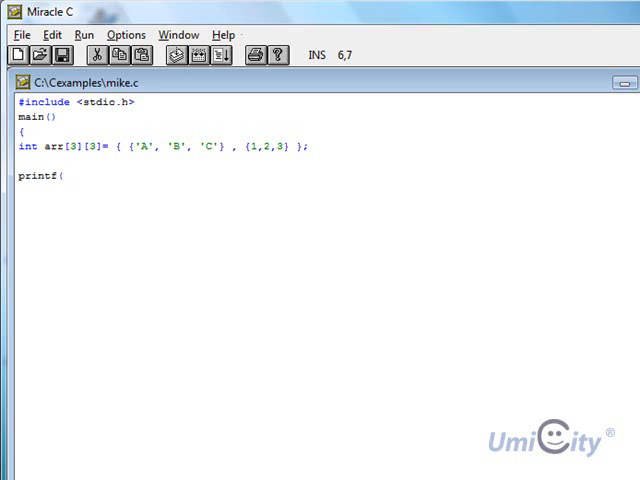
pyautogui.write('"a')
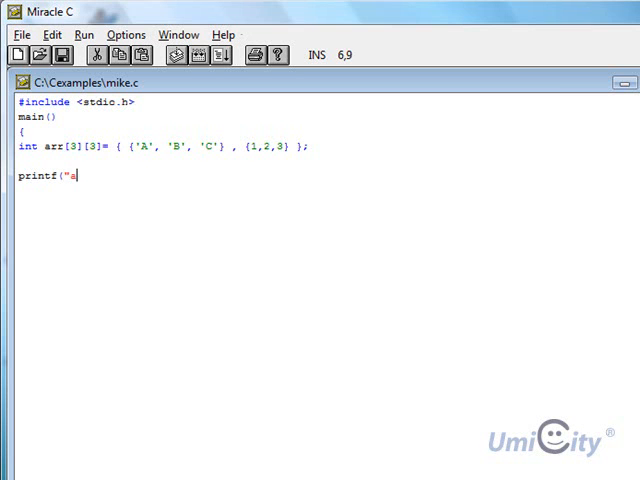
pyautogui.write('rray')
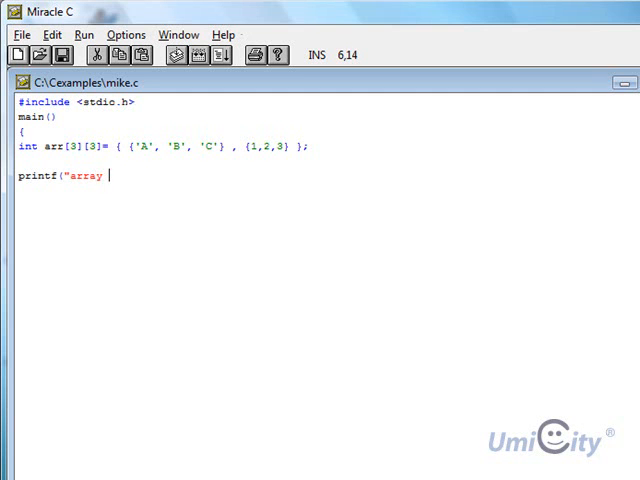
pyautogui.write('{')
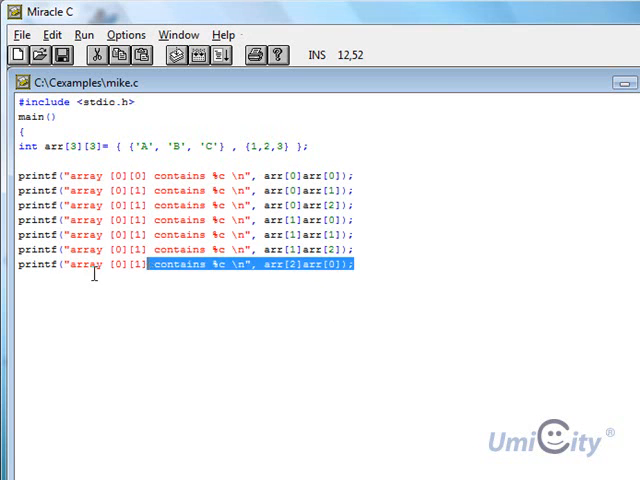
pyautogui.press('Delete')
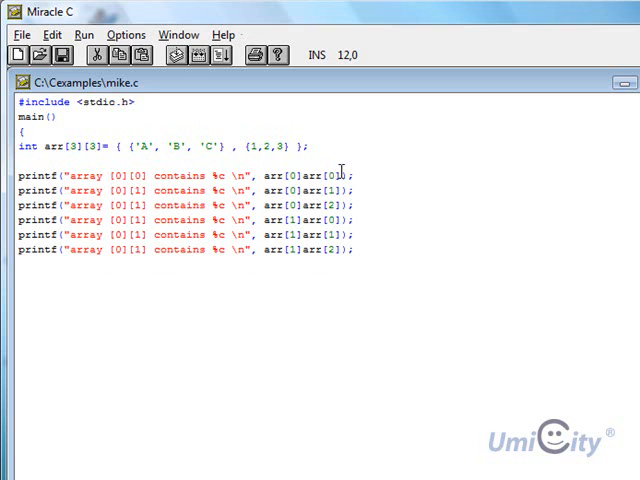
pyautogui.moveTo(168, 128)
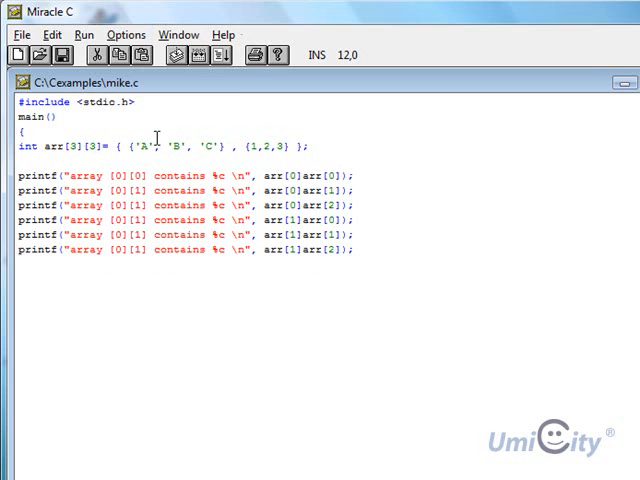
# - Highlight the initializer values and the row index in arr[0][0] while explaining
pyautogui.moveTo(138, 146); pyautogui.dragTo(232, 146)
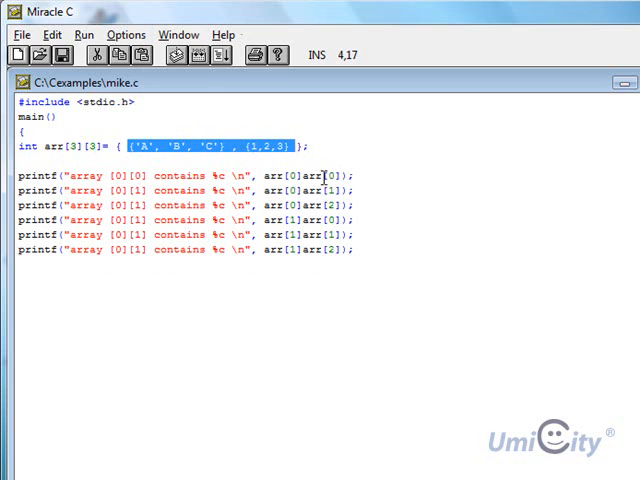
pyautogui.click(136, 144)
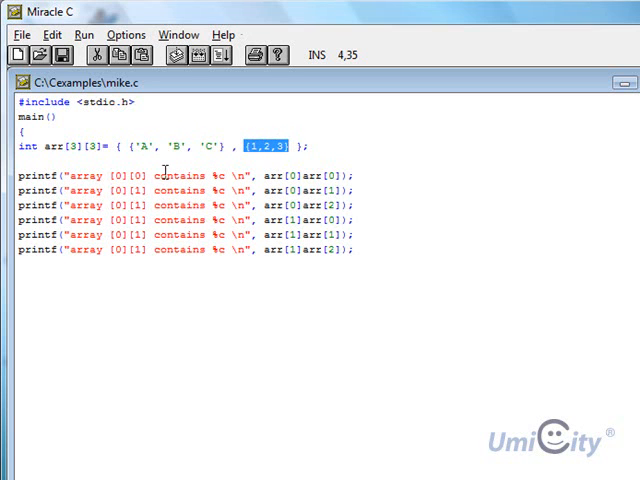
pyautogui.click(148, 146)
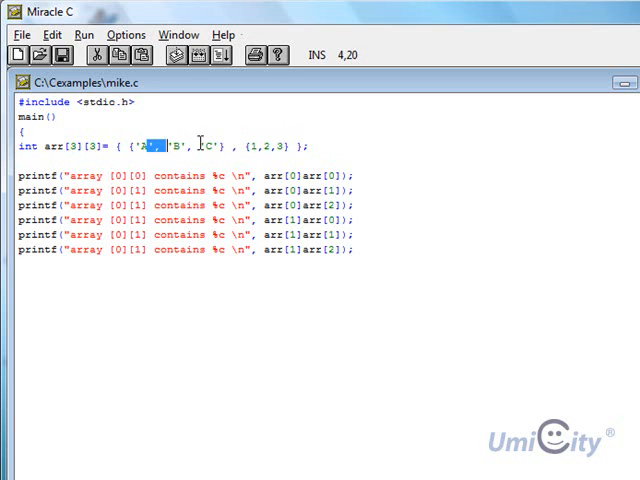
pyautogui.click(262, 146)
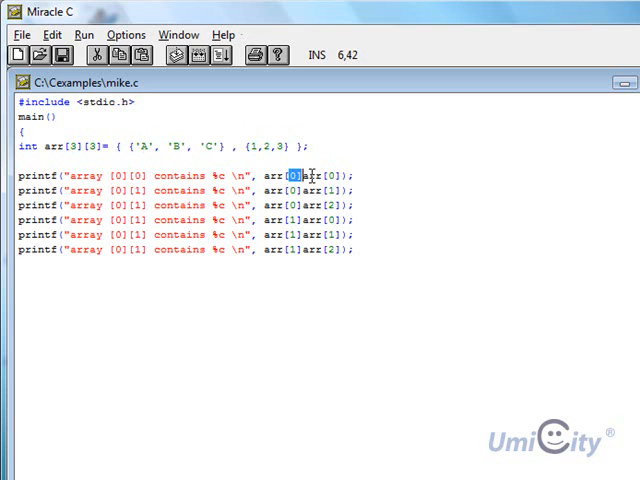
pyautogui.click(336, 176)
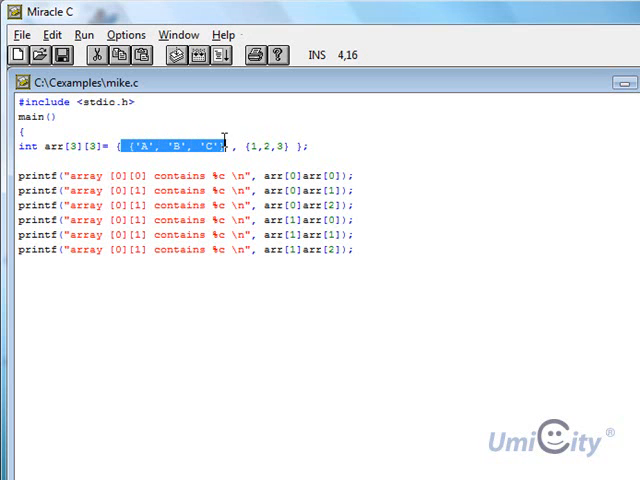
pyautogui.click(328, 176)
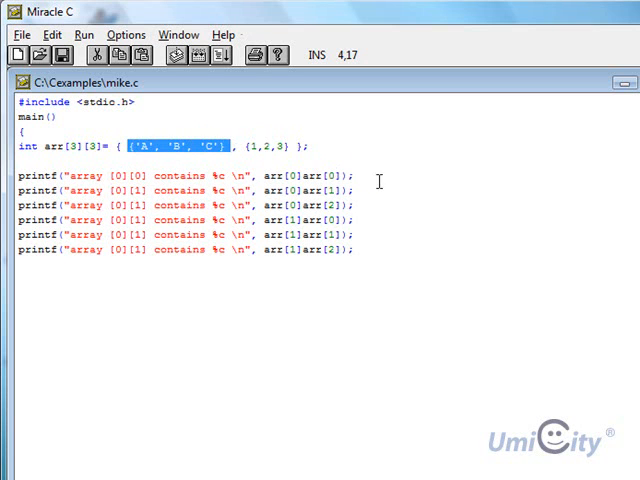
# - Highlight the column index in arr[0][1], the arr[1][0] reference and the 1,2,3 row
pyautogui.click(332, 190)
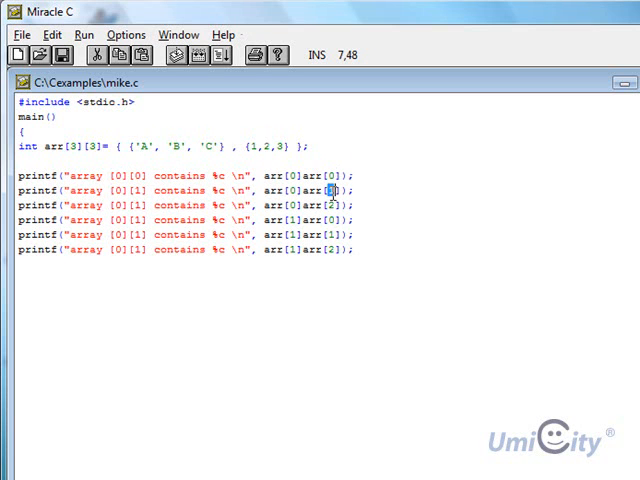
pyautogui.doubleClick(176, 148)
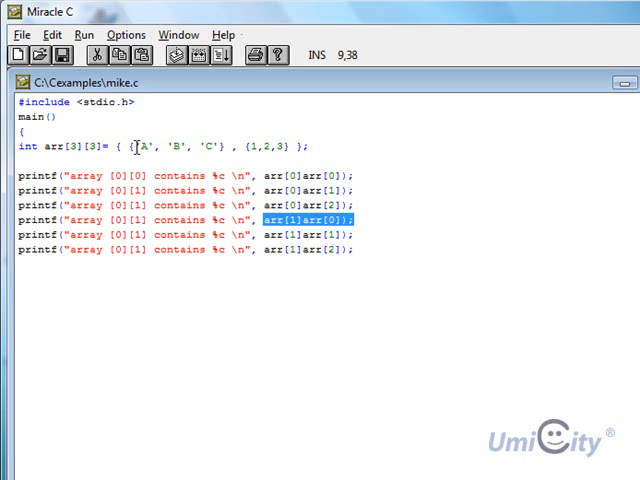
pyautogui.click(244, 148)
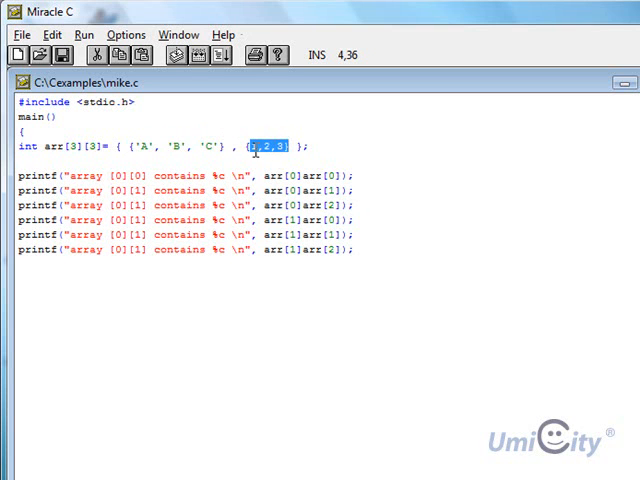
pyautogui.click(358, 250)
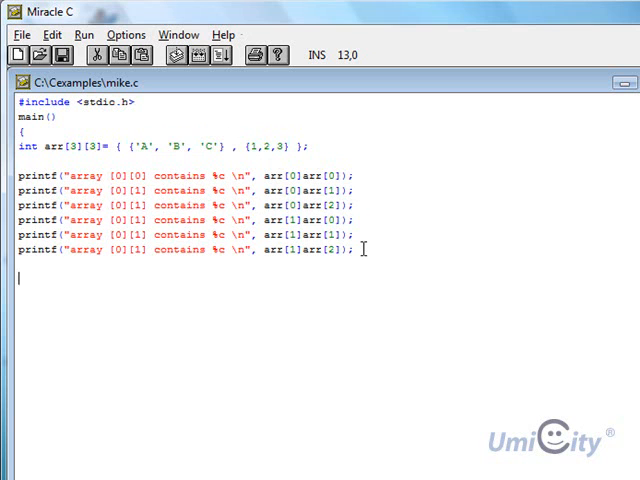
# - Close main with a brace and save the code under the new name multiarray.c
pyautogui.write('}')
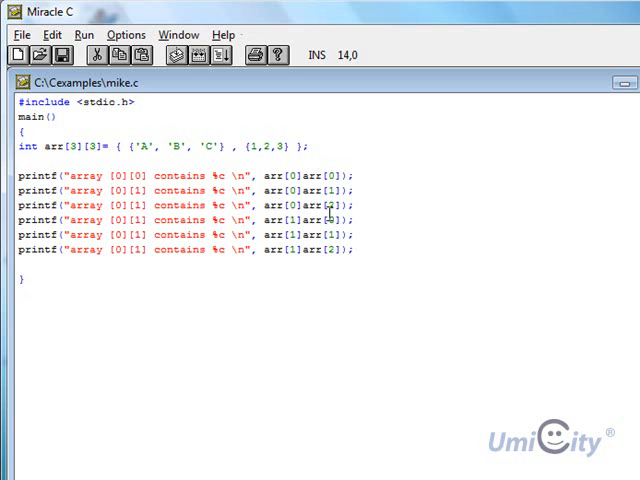
pyautogui.click(20, 34)
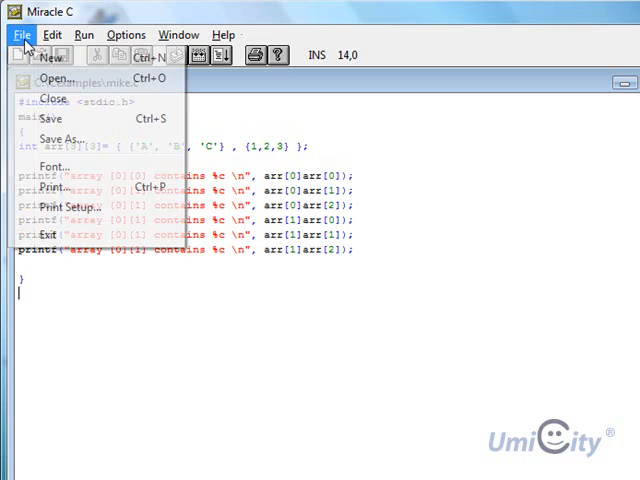
pyautogui.moveTo(64, 138)
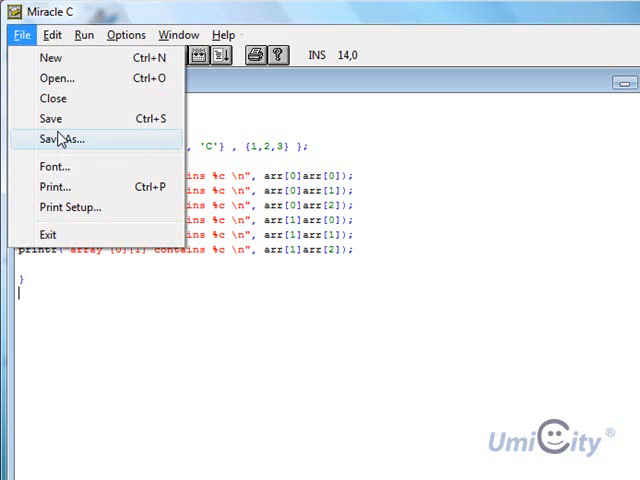
pyautogui.click(64, 138)
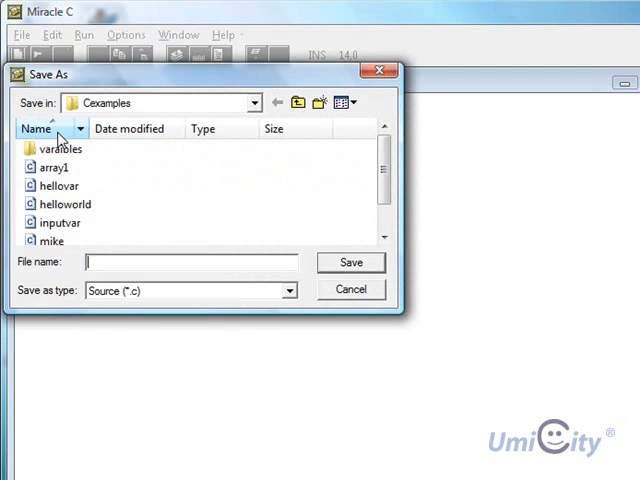
pyautogui.write('multiarr')
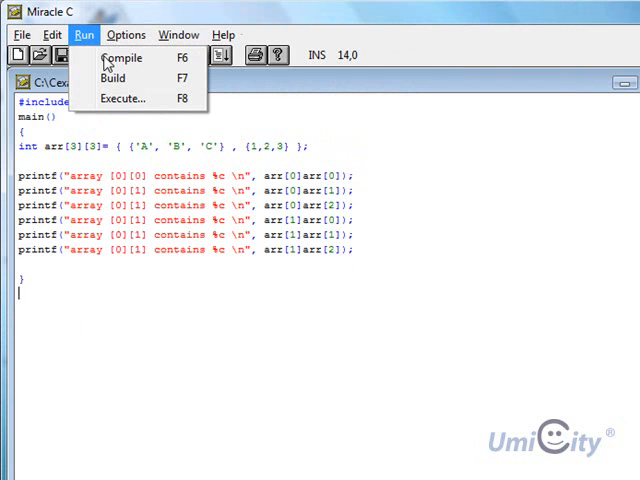
# - Compile multiarray.c, which reports a parse error on line 6 and aborts
pyautogui.click(122, 56)
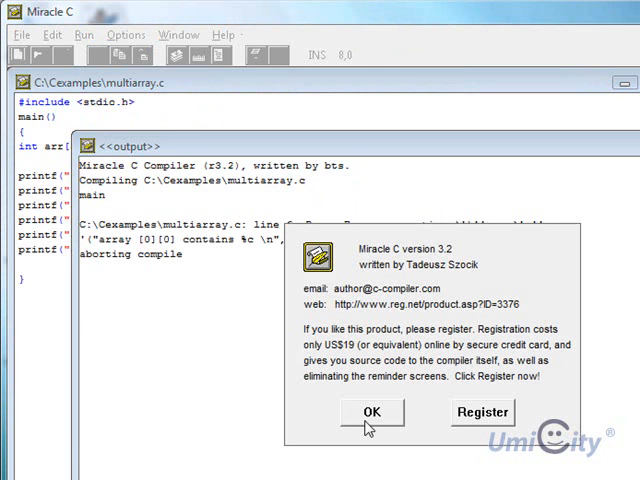
pyautogui.click(372, 412)
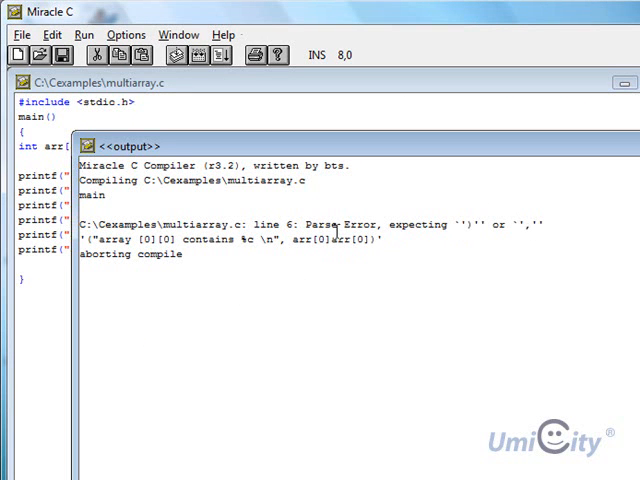
pyautogui.moveTo(454, 242)
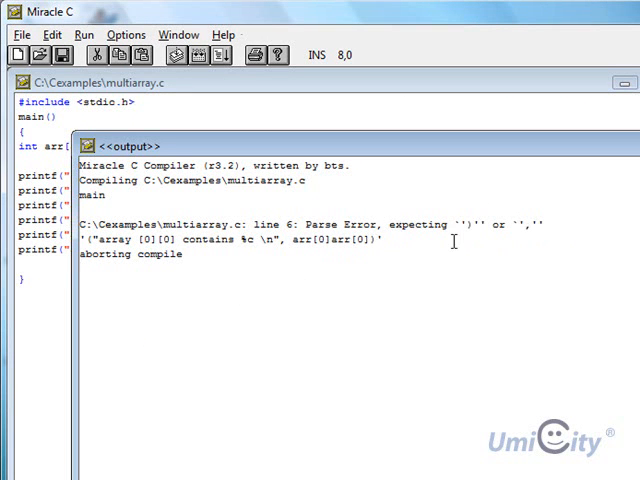
pyautogui.moveTo(480, 156)
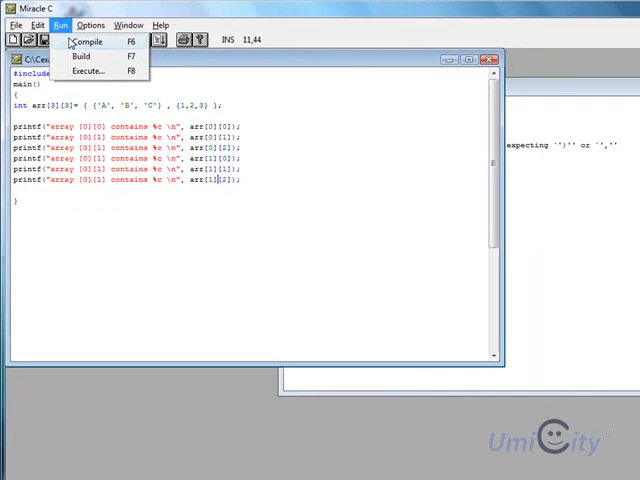
# - Compile and build the corrected multiarray.c without errors, then return to Command Prompt
pyautogui.click(88, 40)
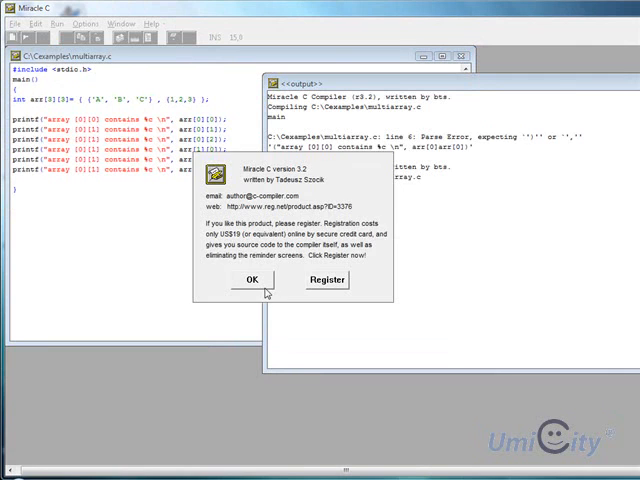
pyautogui.click(252, 280)
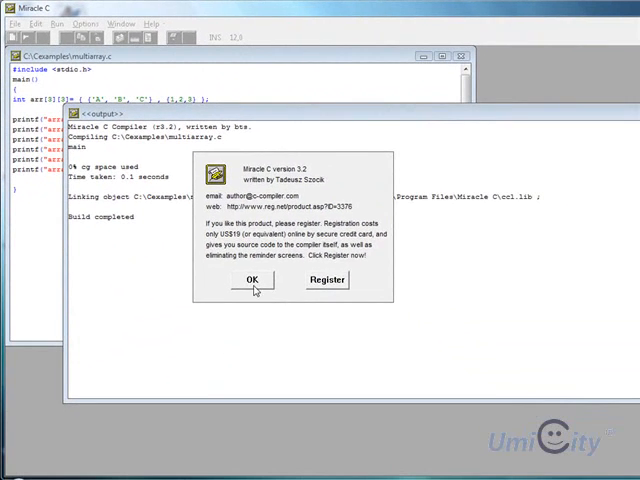
pyautogui.click(252, 280)
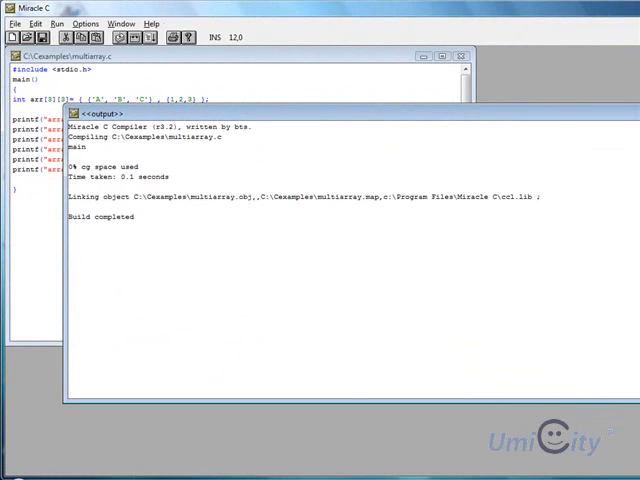
pyautogui.click(464, 58)
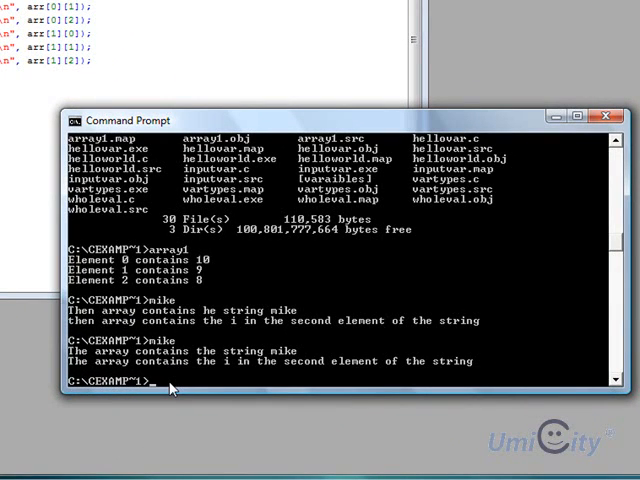
# - Run multiarray, printing array[0][0] through array[1][2] as A, B, C and three more values
pyautogui.write('multiarray')
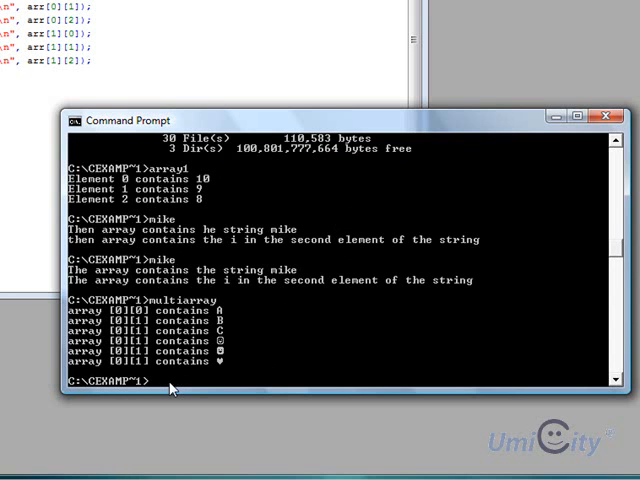
pyautogui.moveTo(236, 318)
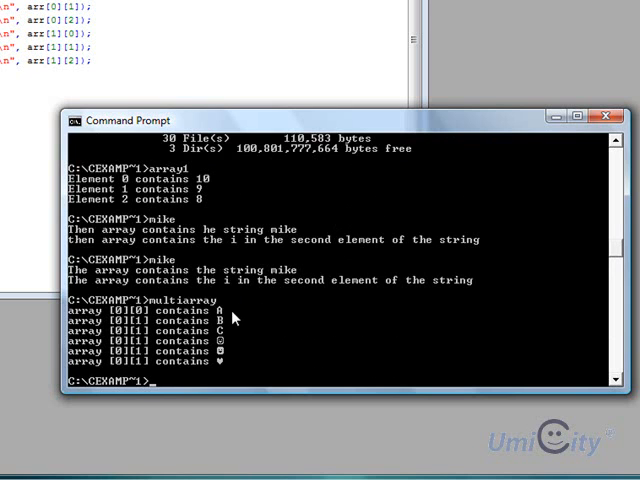
pyautogui.moveTo(228, 344)
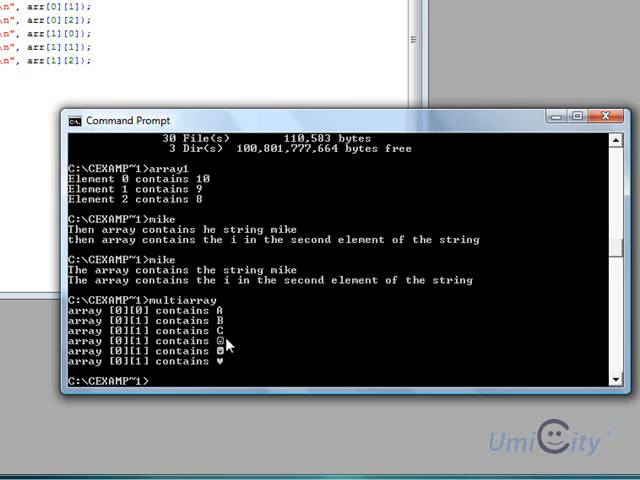
pyautogui.moveTo(220, 360)
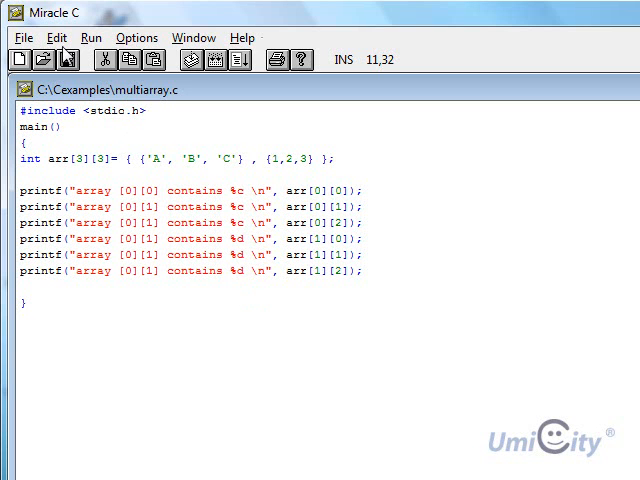
# - Save multiarray.c with the second-row printf lines using %d and rebuild the executable
pyautogui.click(24, 36)
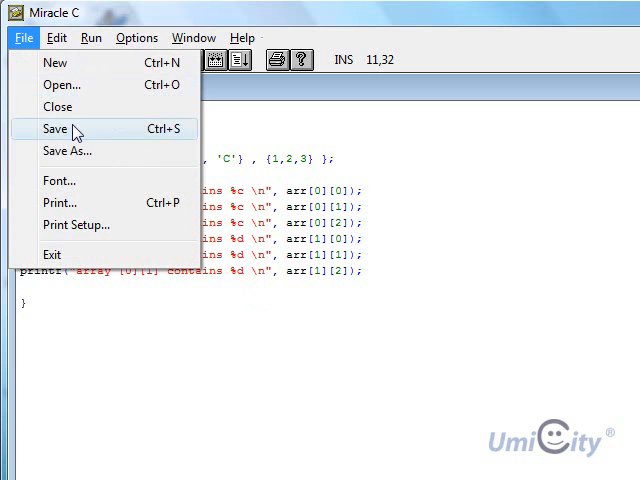
pyautogui.click(92, 36)
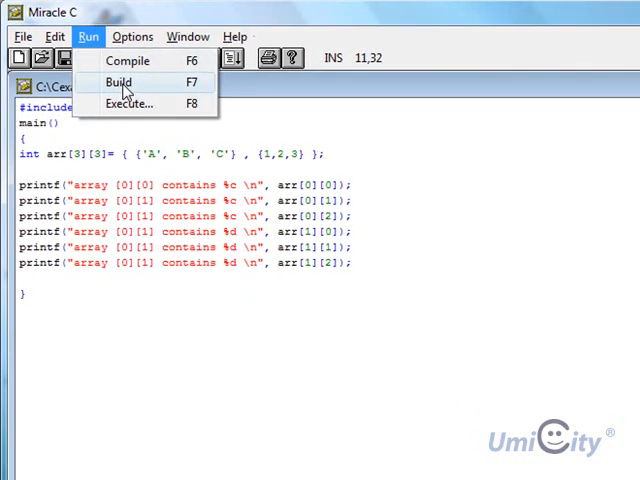
pyautogui.click(116, 82)
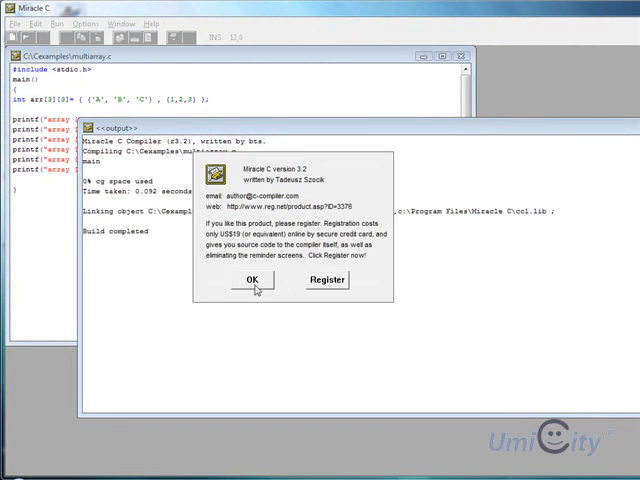
pyautogui.click(252, 280)
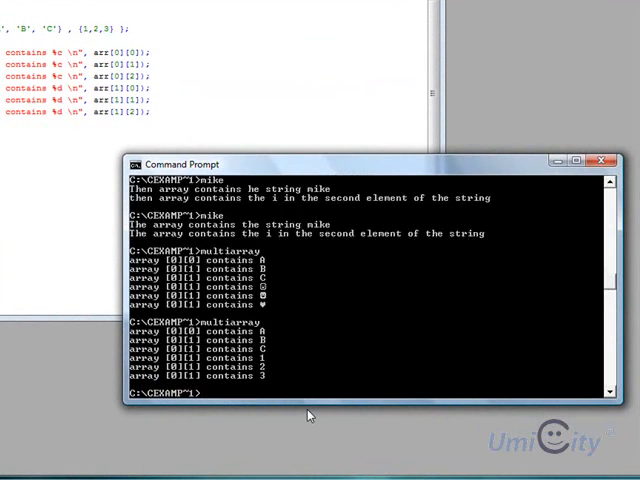
pyautogui.moveTo(270, 350)
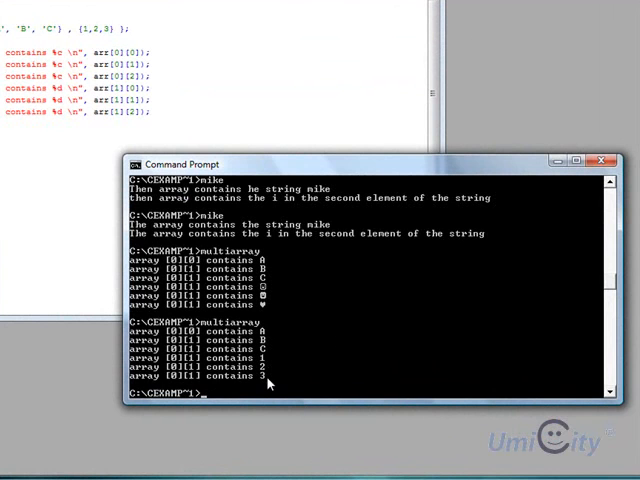
pyautogui.moveTo(288, 348)
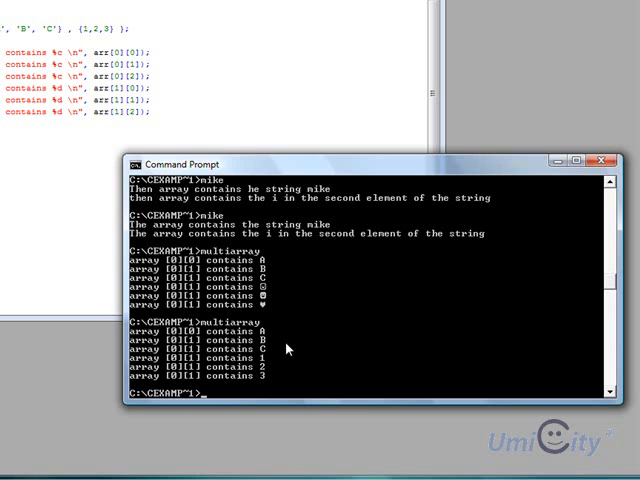